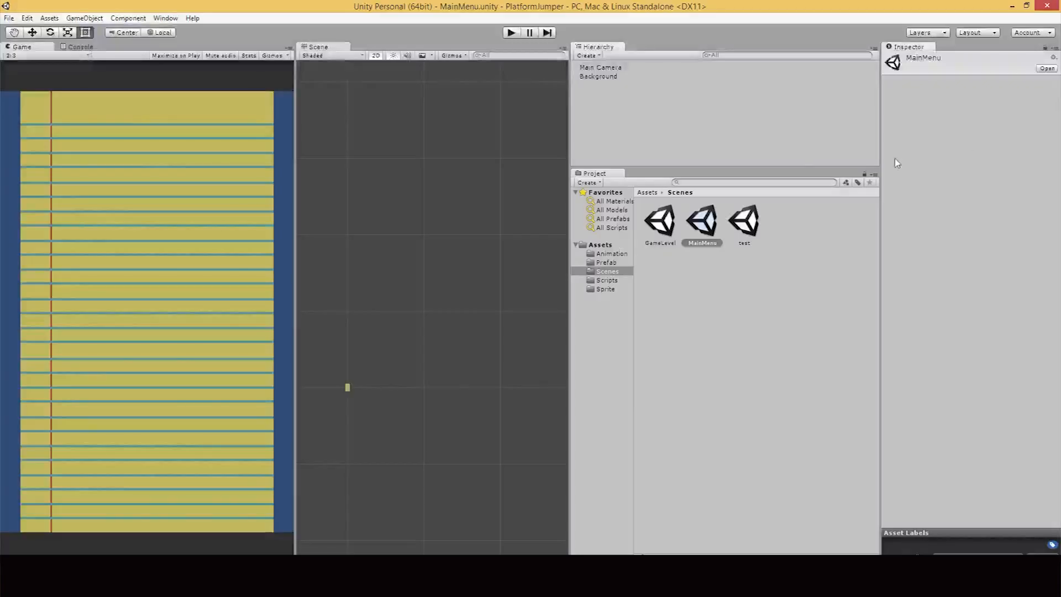
mouse_move(653, 233)
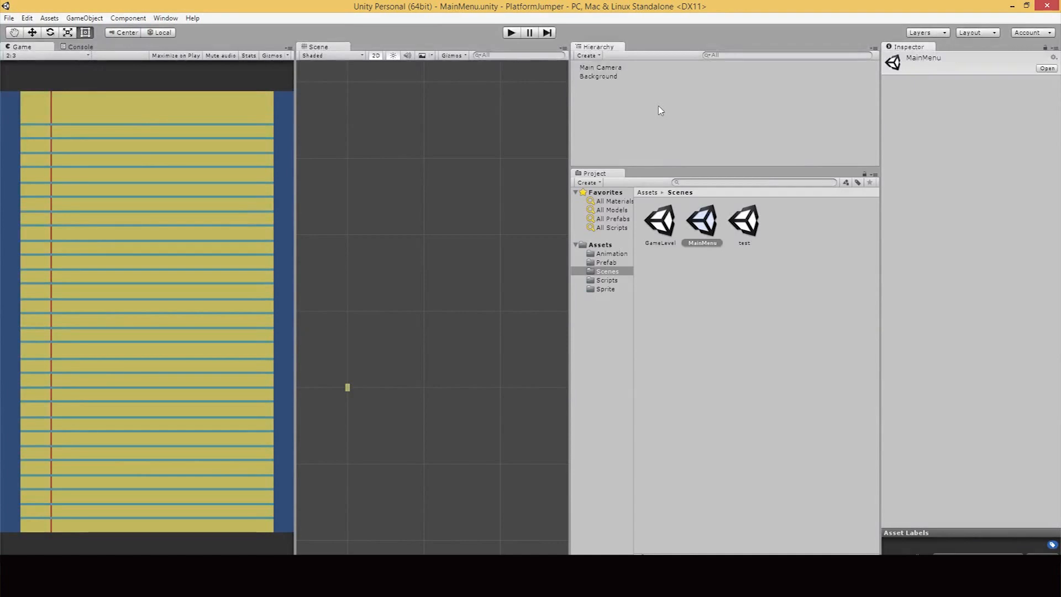
mouse_move(658, 192)
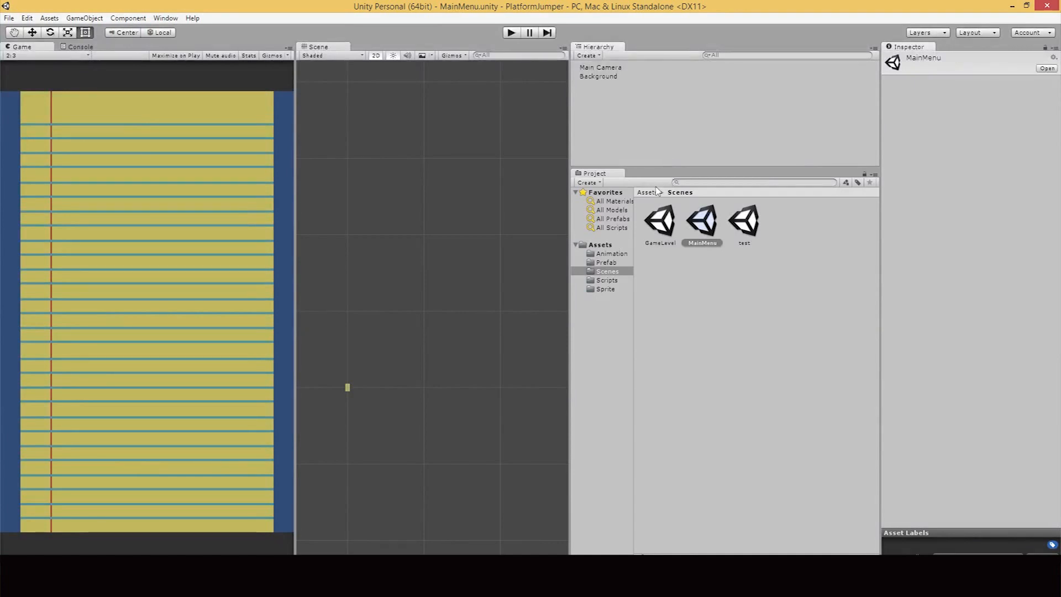
mouse_move(604, 256)
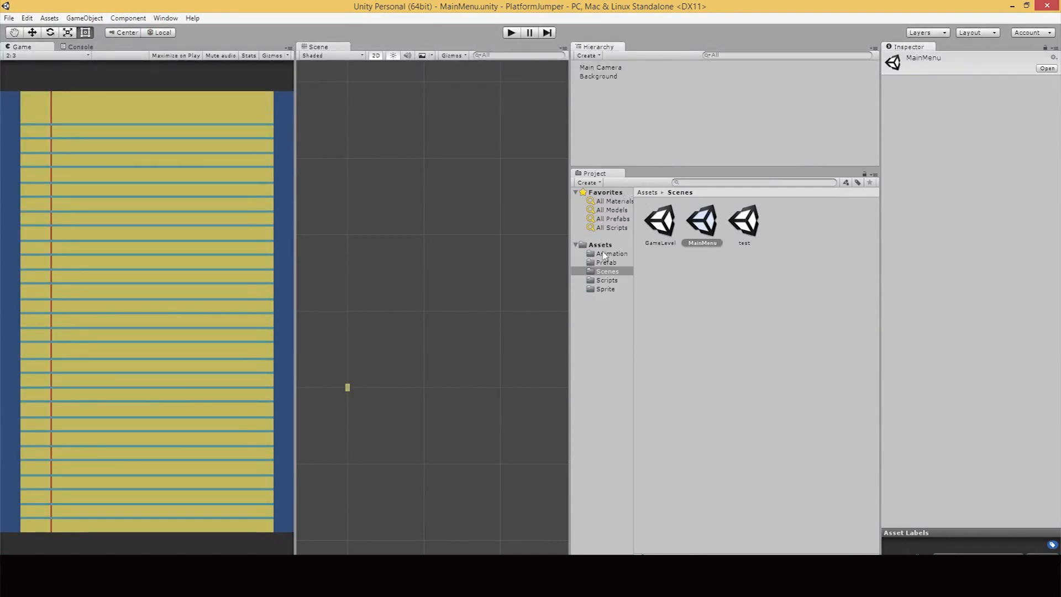
Browse the Assets and Scenes folders and open the GameLevel scene
left_click(600, 244)
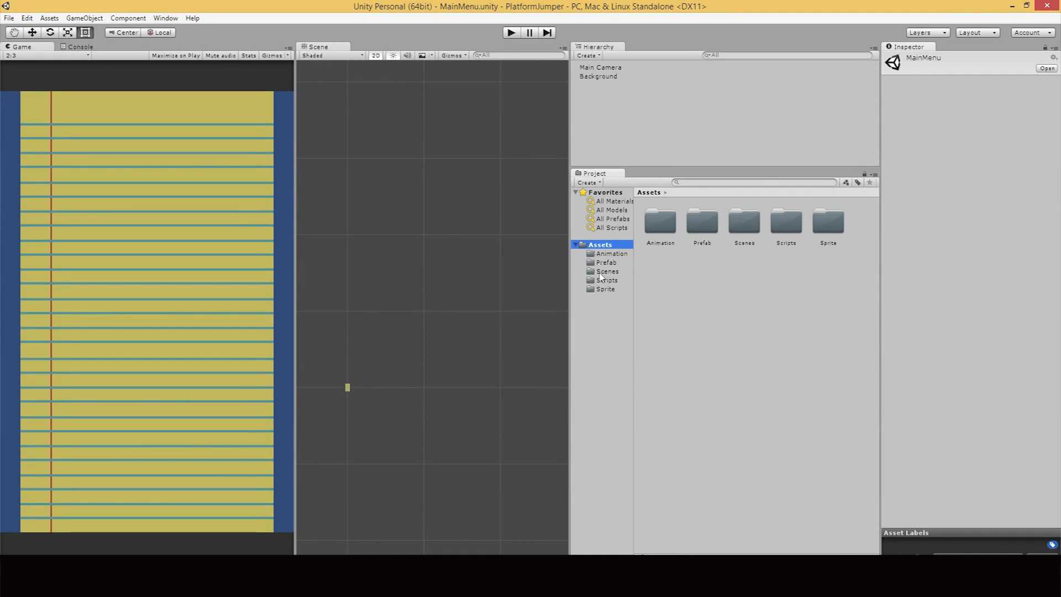
left_click(607, 270)
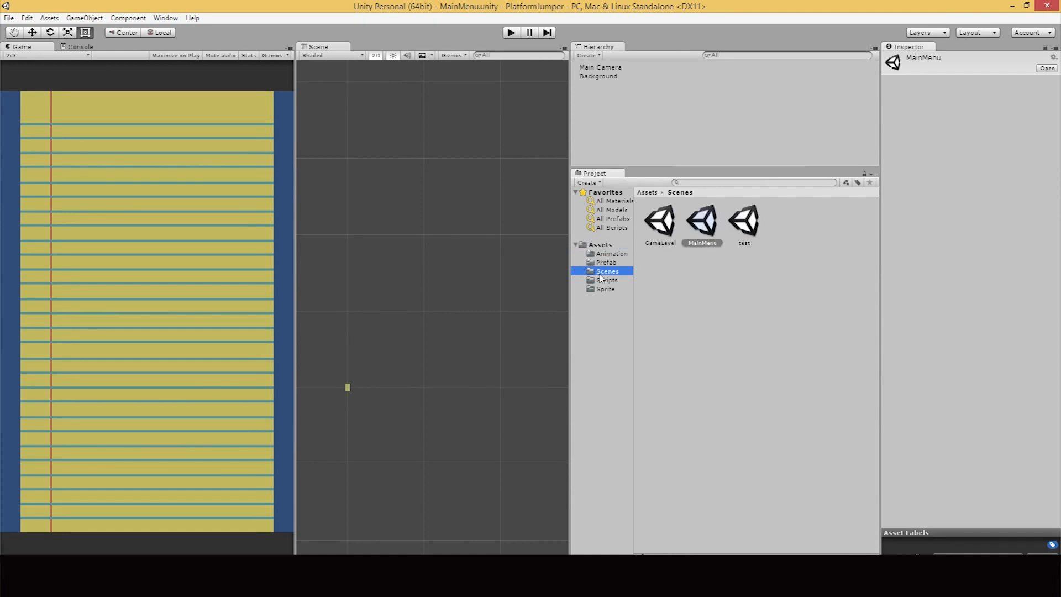
mouse_move(700, 232)
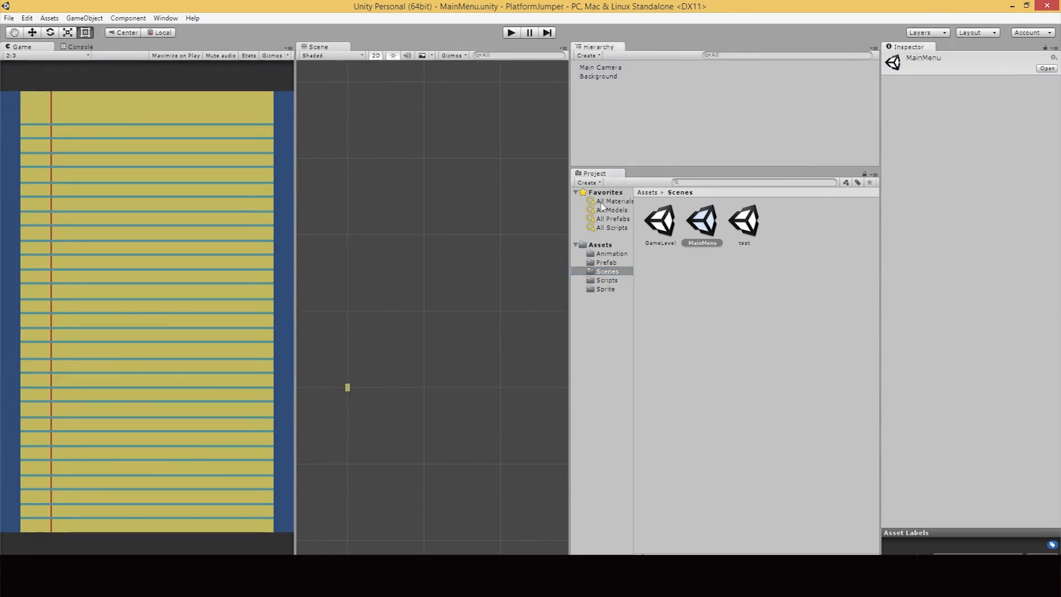
left_click(599, 245)
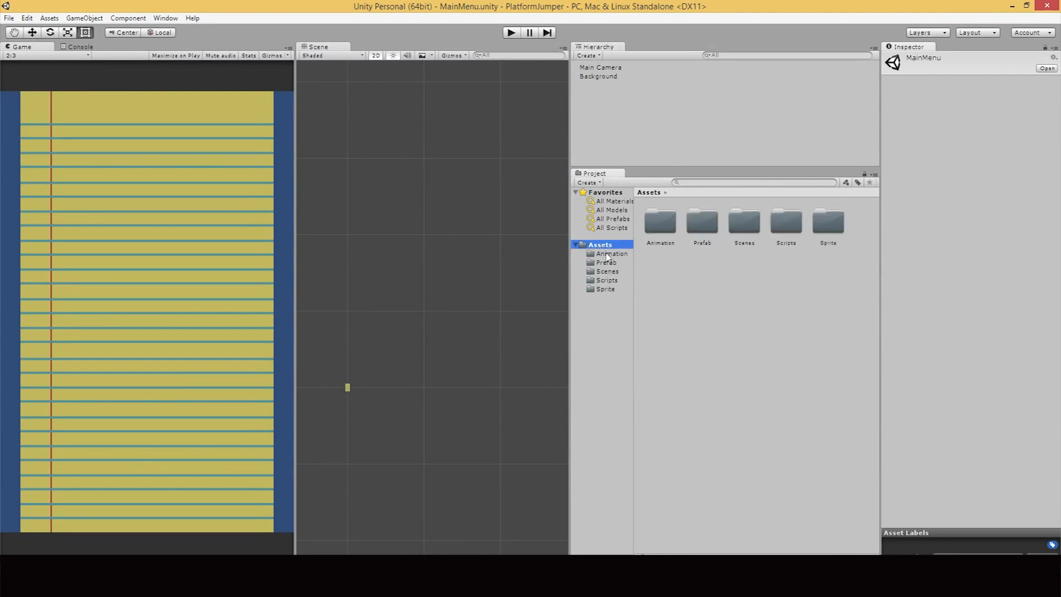
left_click(607, 271)
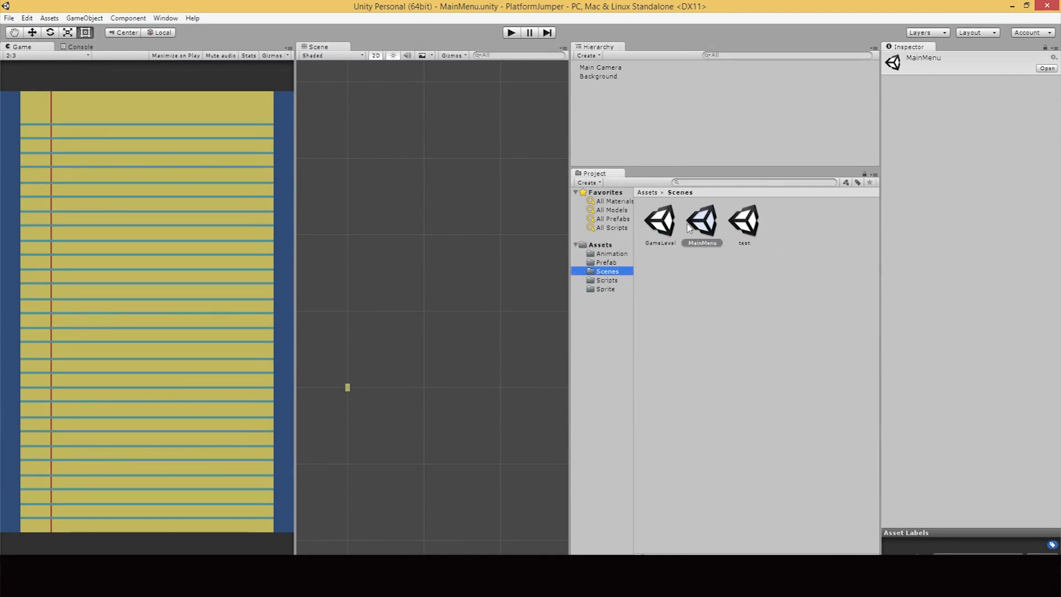
double_click(658, 220)
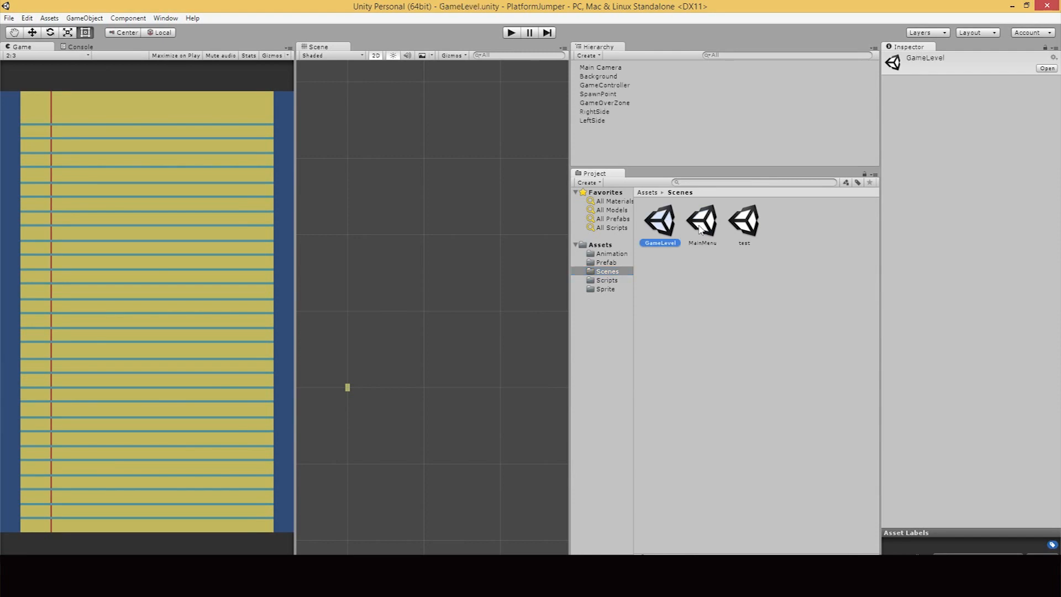
Reopen MainMenu and add a UI Button, creating a Canvas and EventSystem
double_click(702, 219)
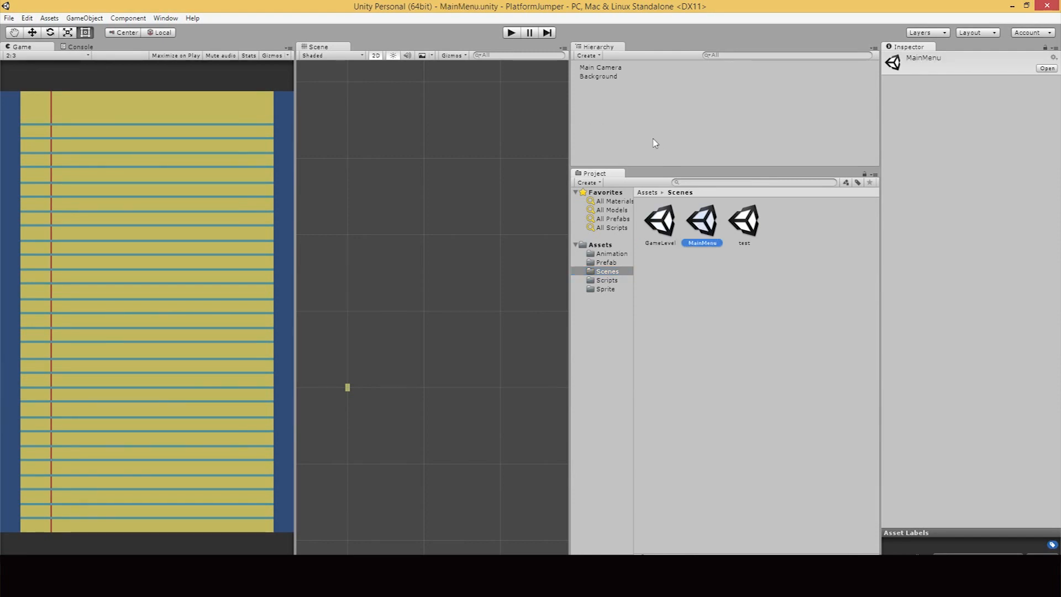
mouse_move(624, 86)
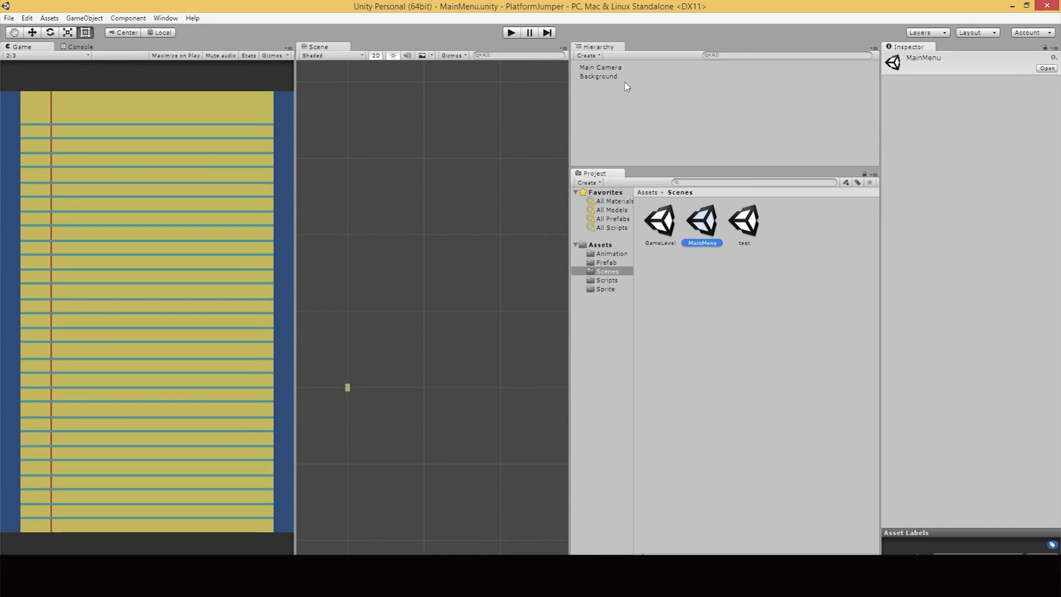
mouse_move(625, 72)
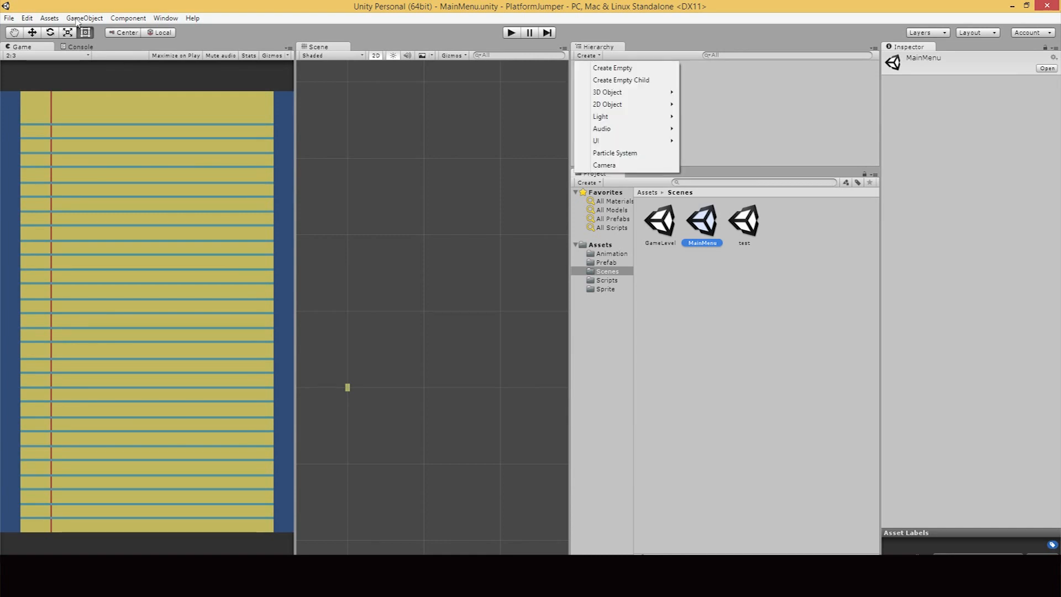
left_click(84, 18)
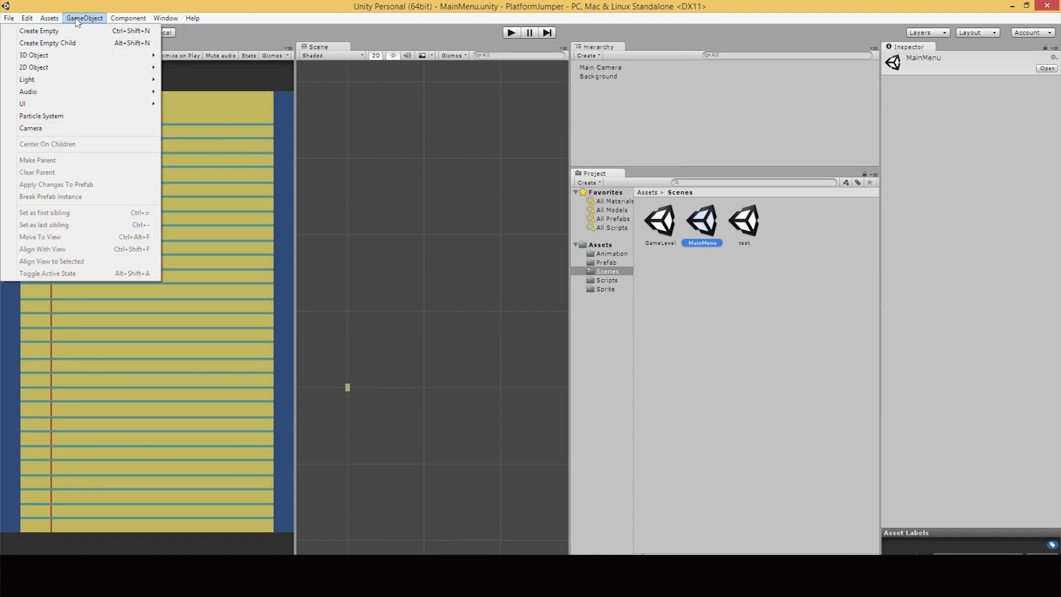
mouse_move(72, 91)
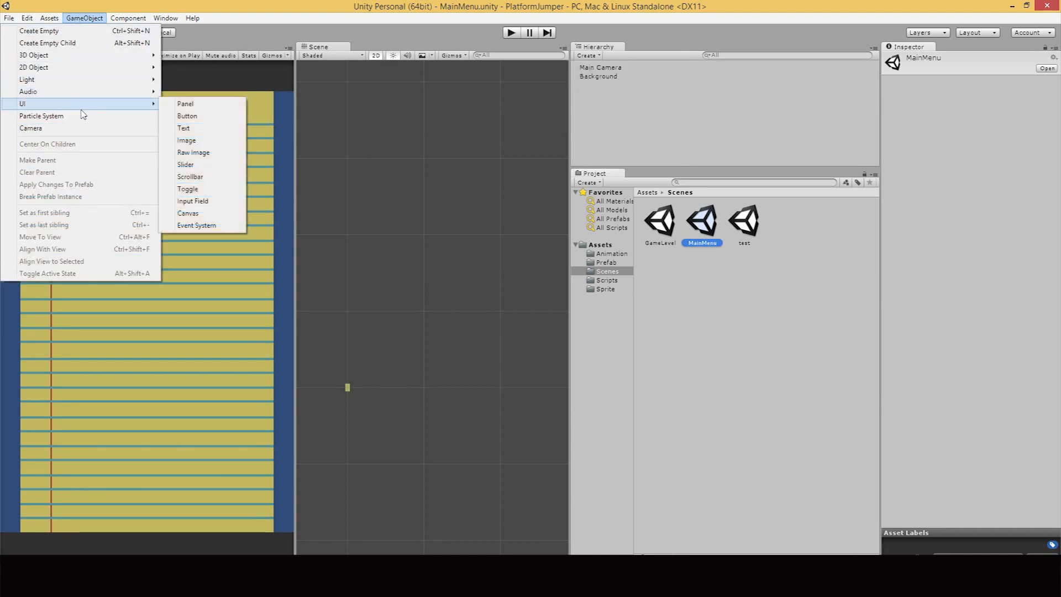
mouse_move(198, 140)
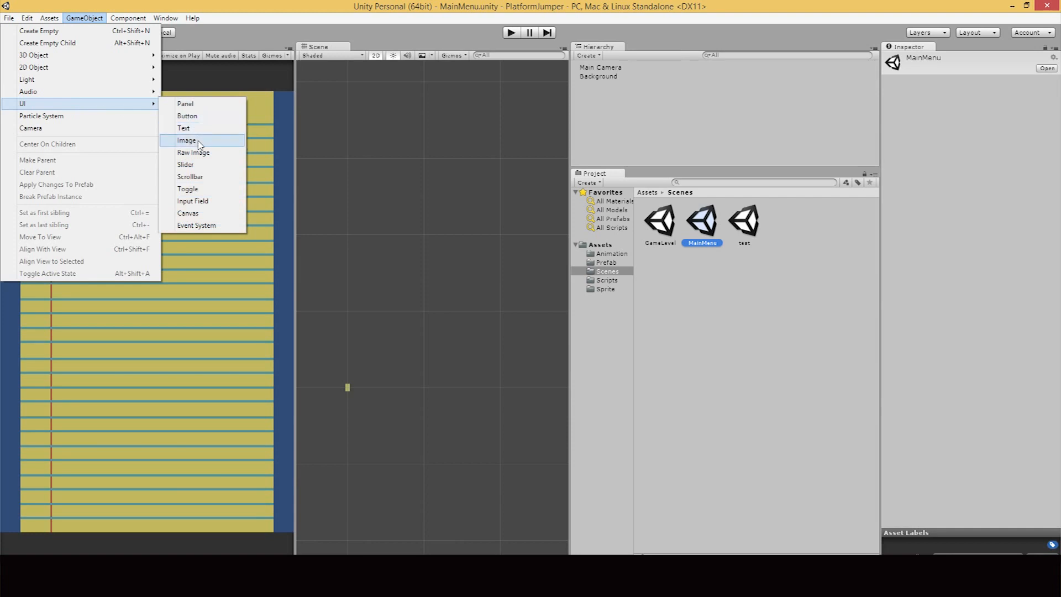
mouse_move(167, 115)
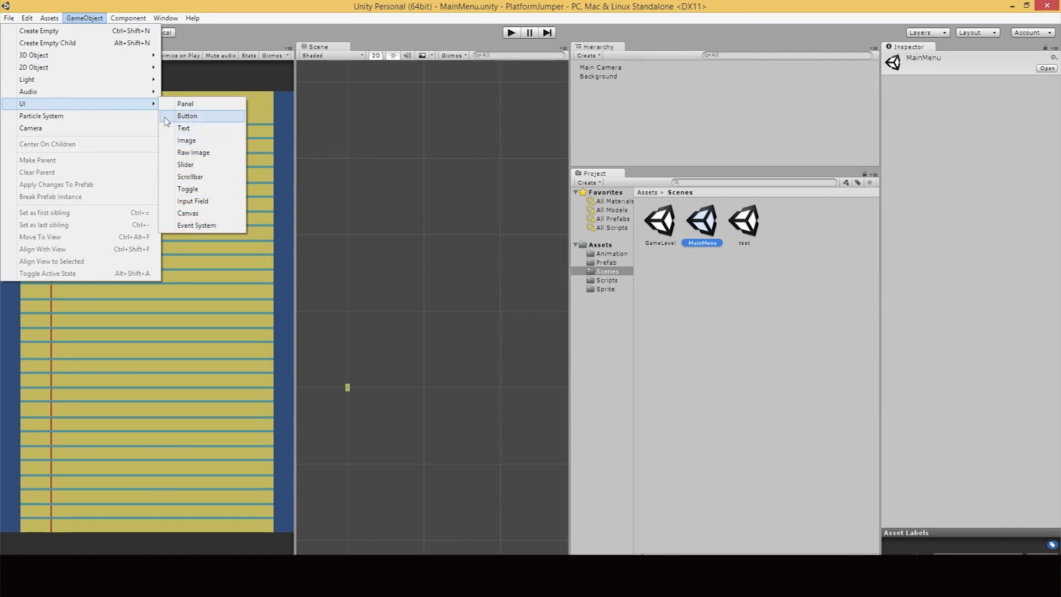
mouse_move(281, 186)
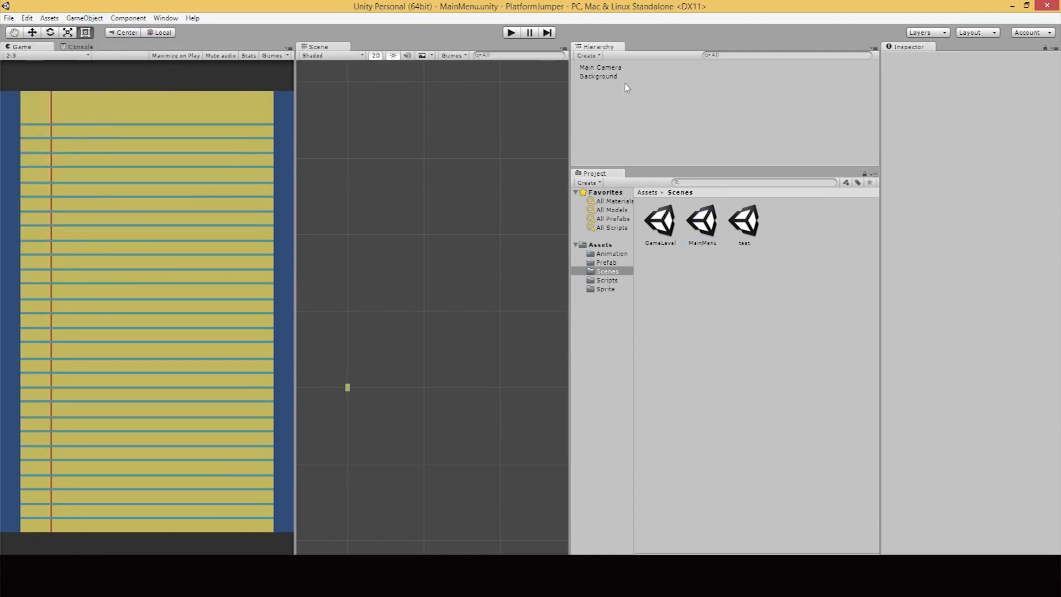
left_click(588, 55)
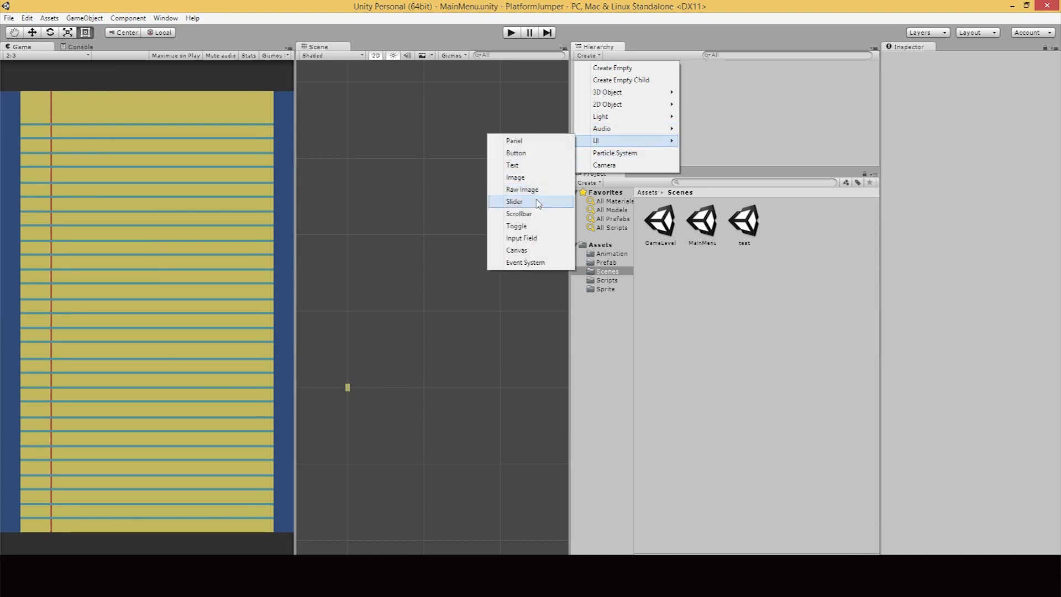
mouse_move(530, 153)
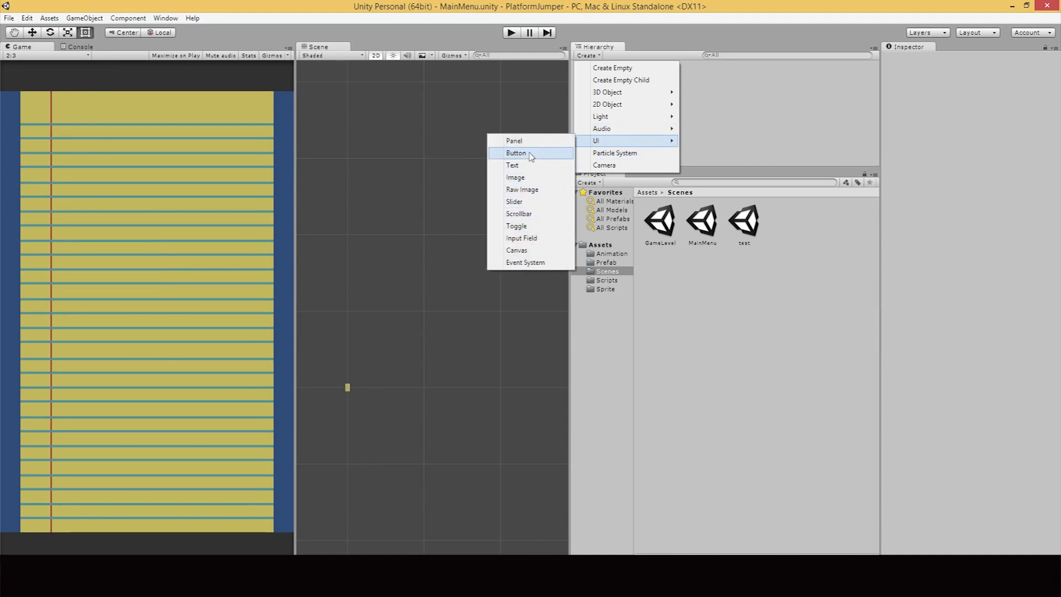
left_click(517, 153)
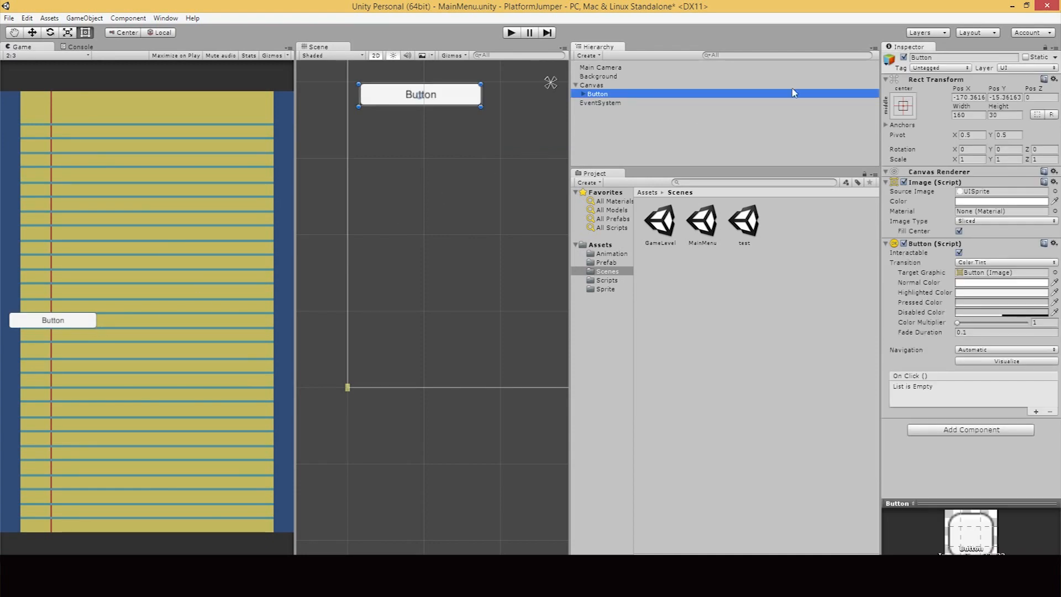
Rename the button's Text child to 'hello' and leave its label text blank
left_click(602, 102)
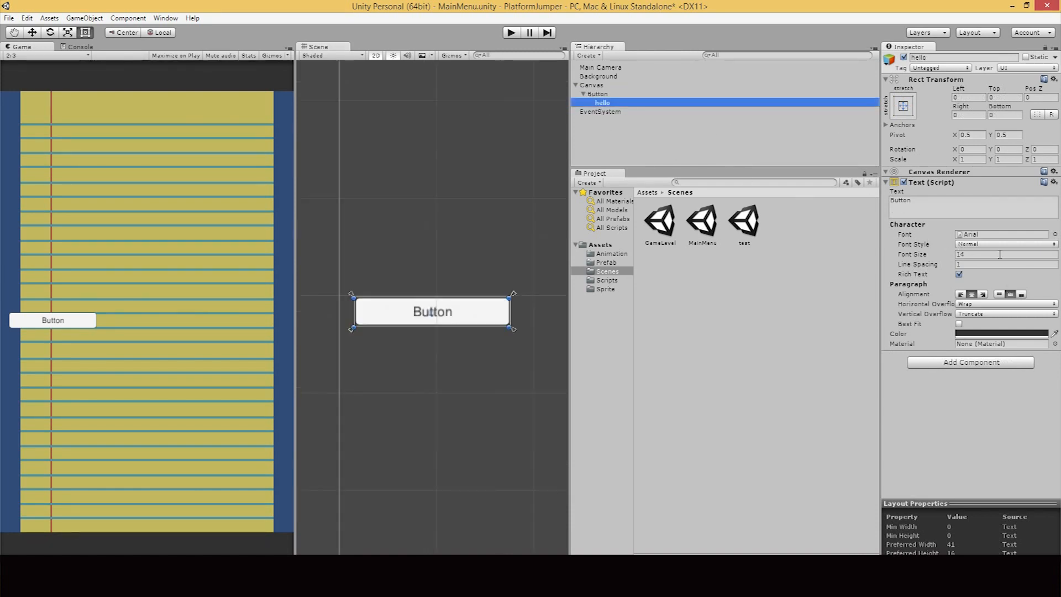
type("hel")
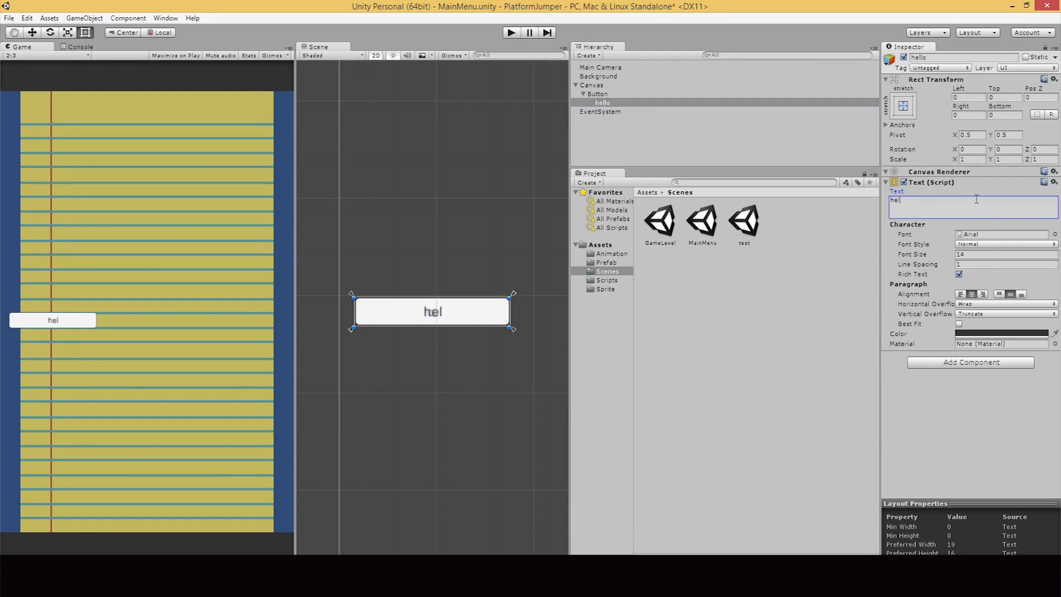
type("lo")
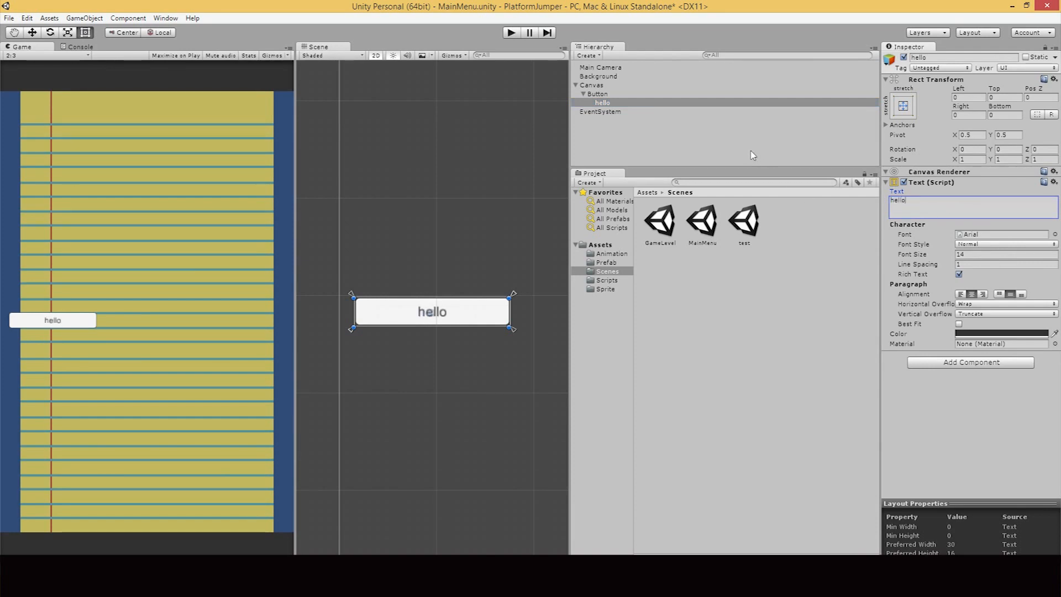
left_click(601, 102)
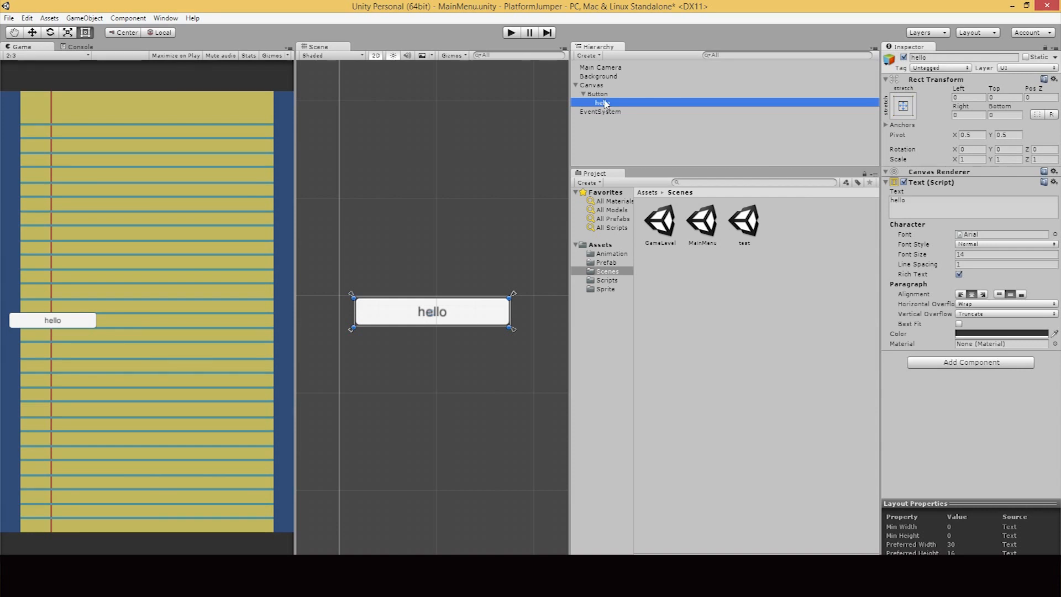
left_click(971, 200)
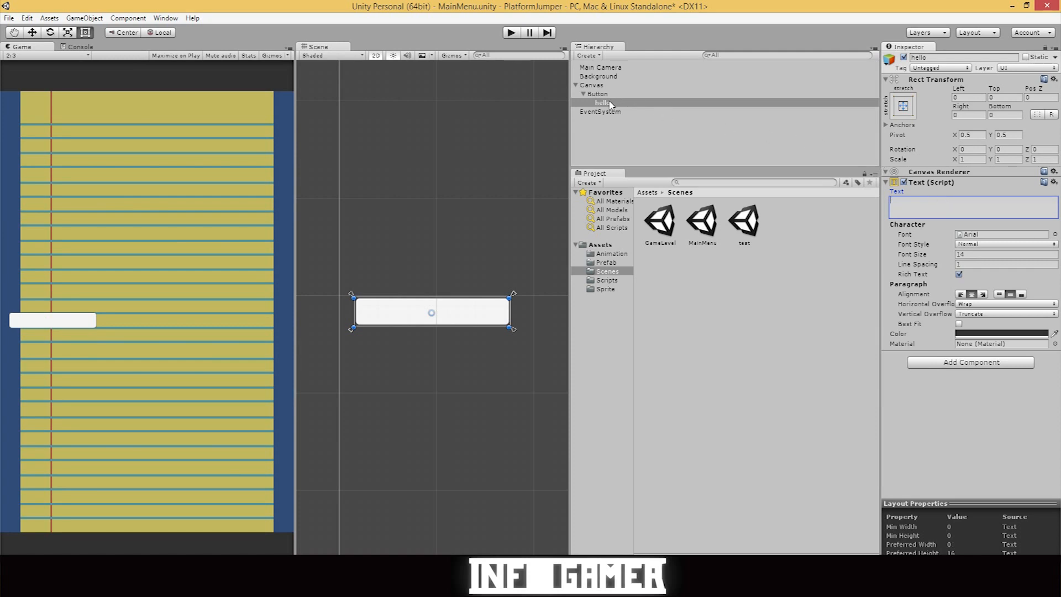
Delete the button's Text child and rename the button to Play
right_click(600, 102)
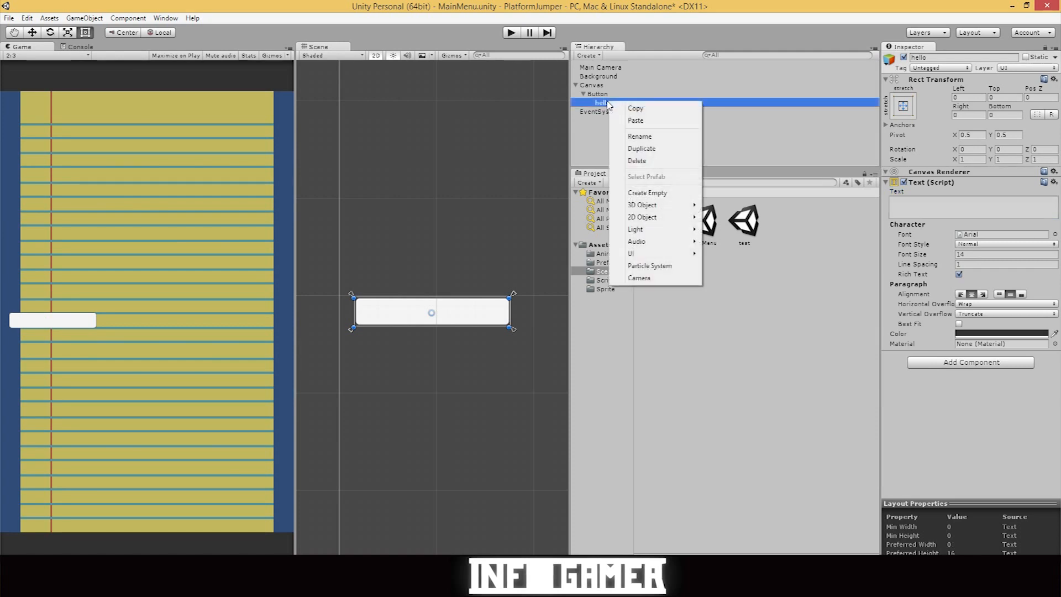
left_click(639, 136)
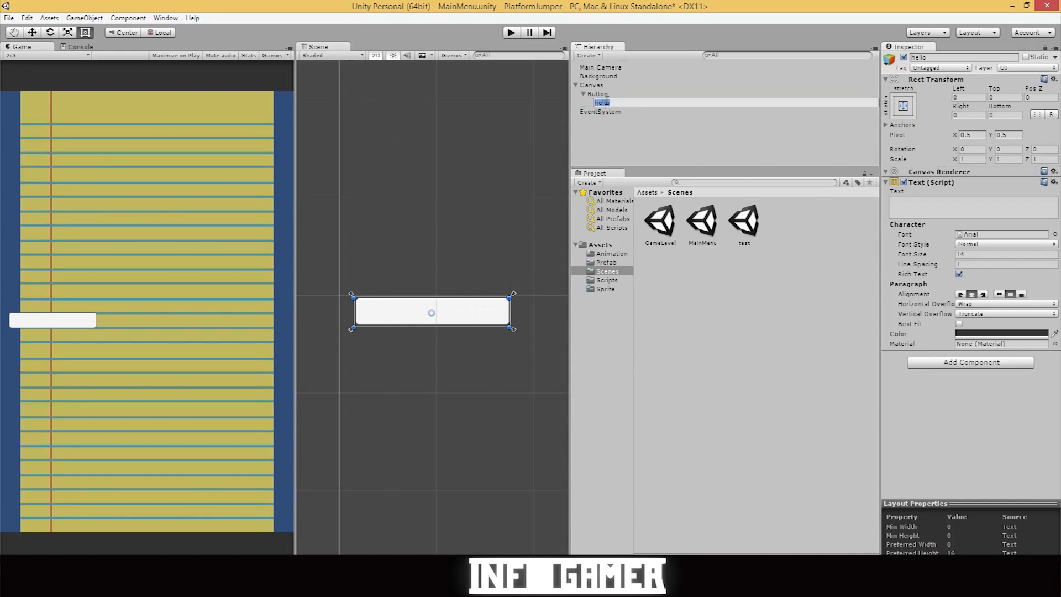
type("Play")
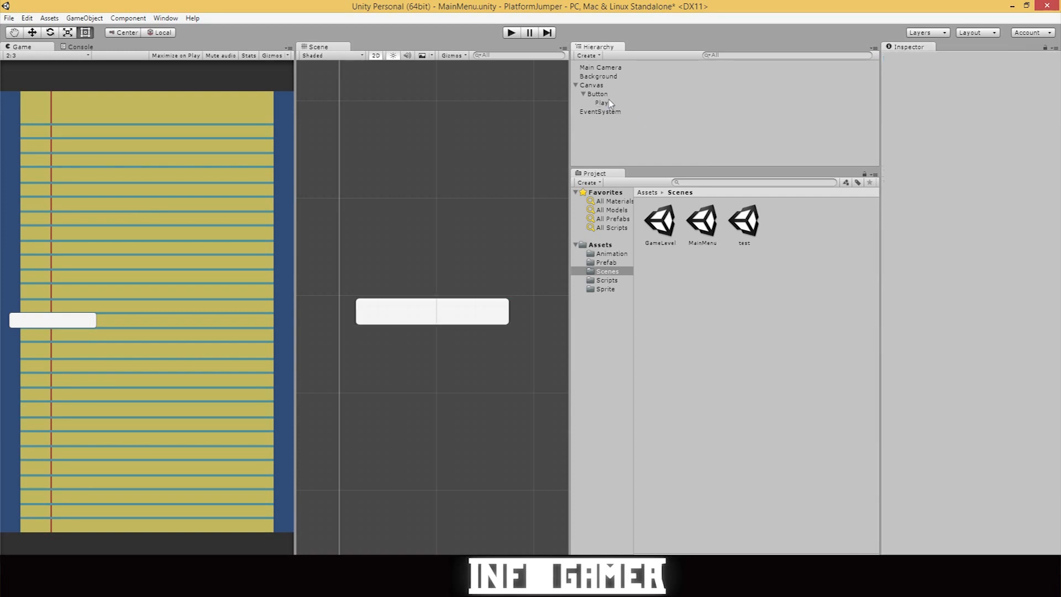
right_click(600, 102)
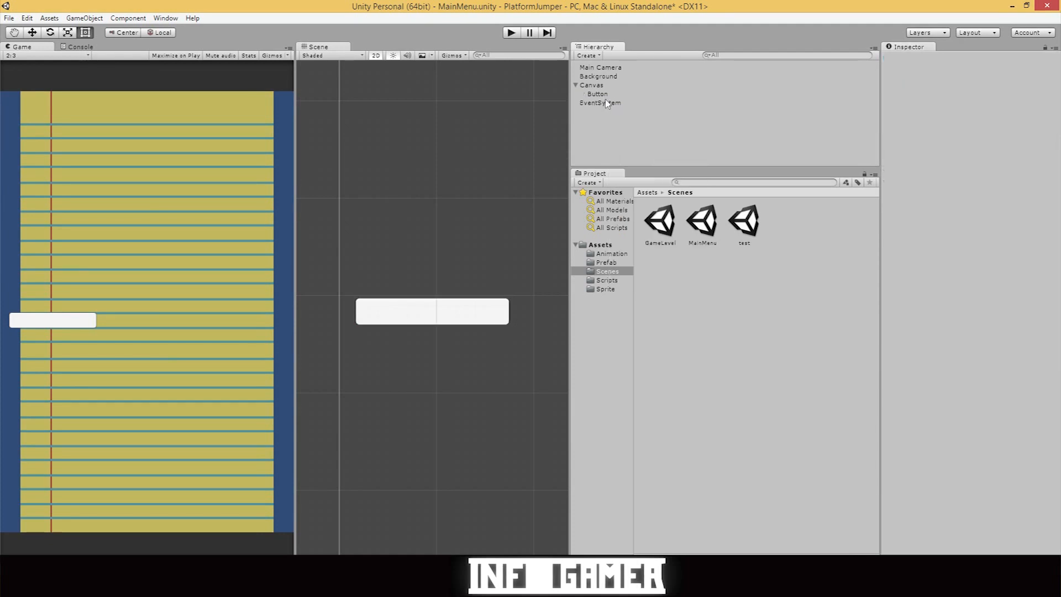
right_click(596, 93)
type("Play")
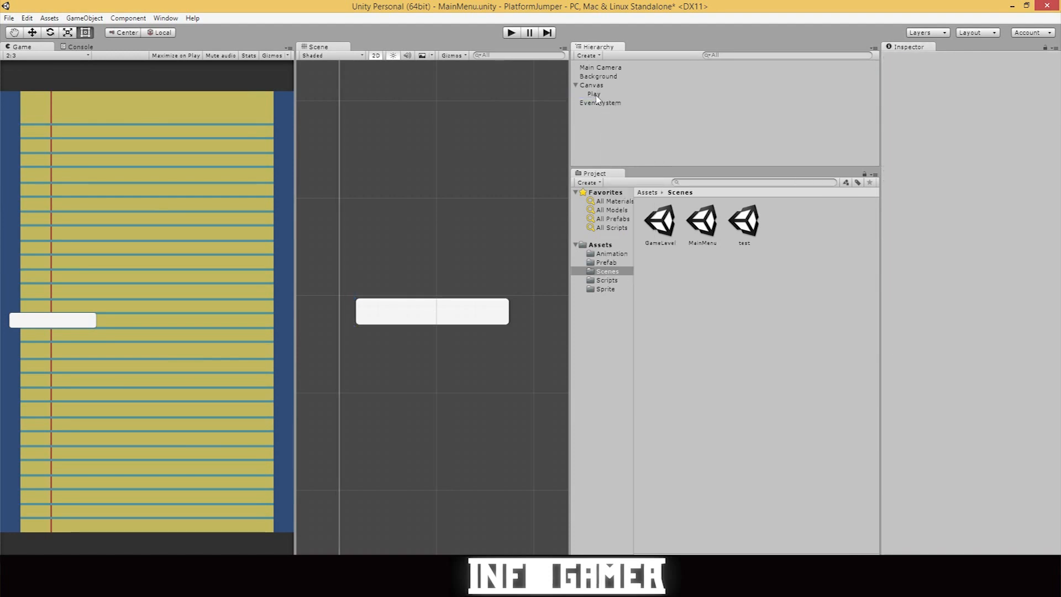
Select Play and assign the PLAY sprite from Assets > Sprite as its Source Image
left_click(593, 93)
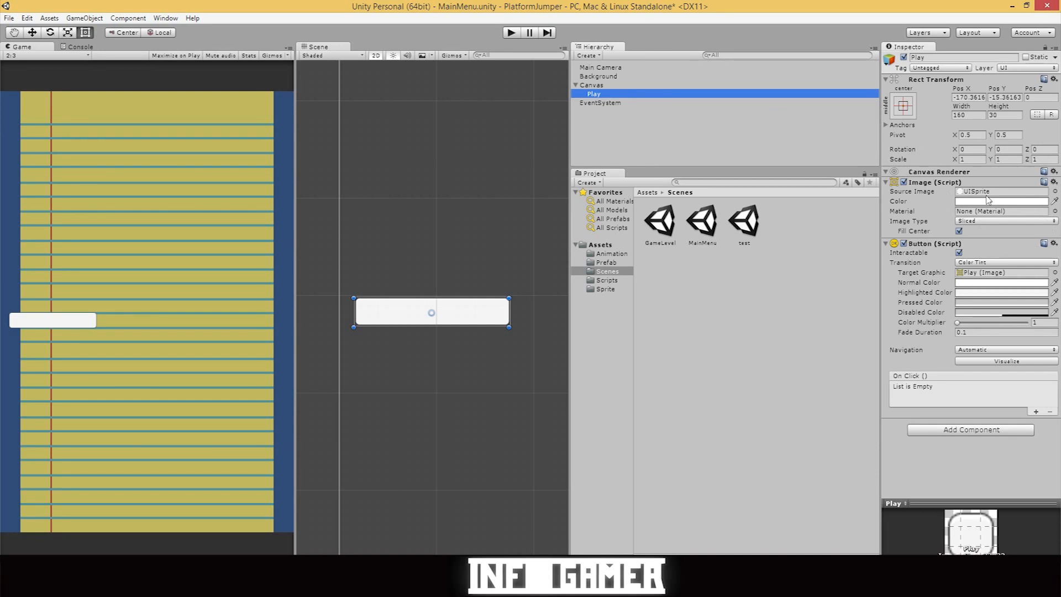
mouse_move(812, 231)
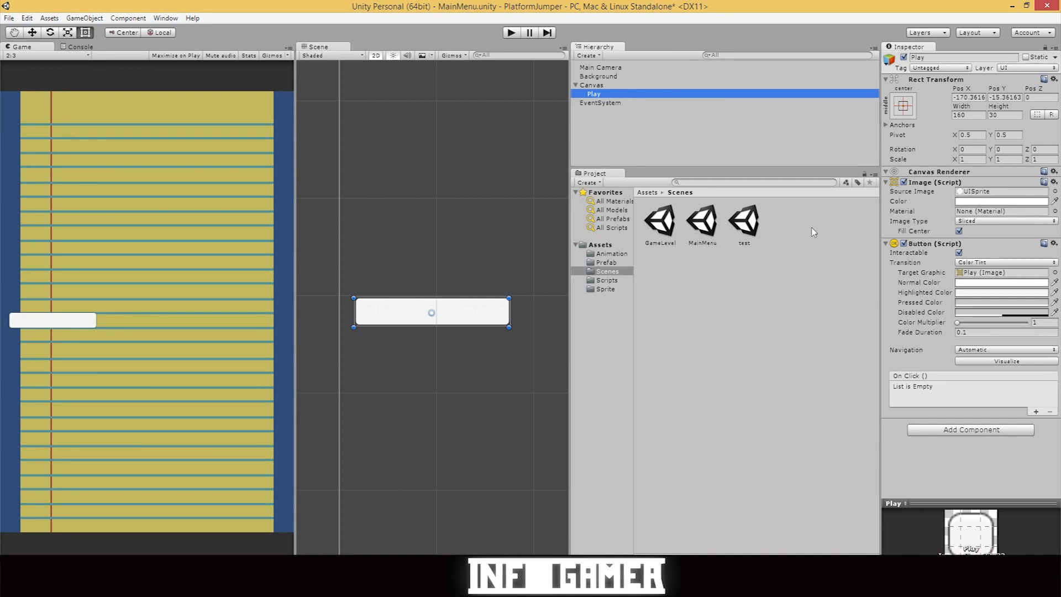
left_click(606, 262)
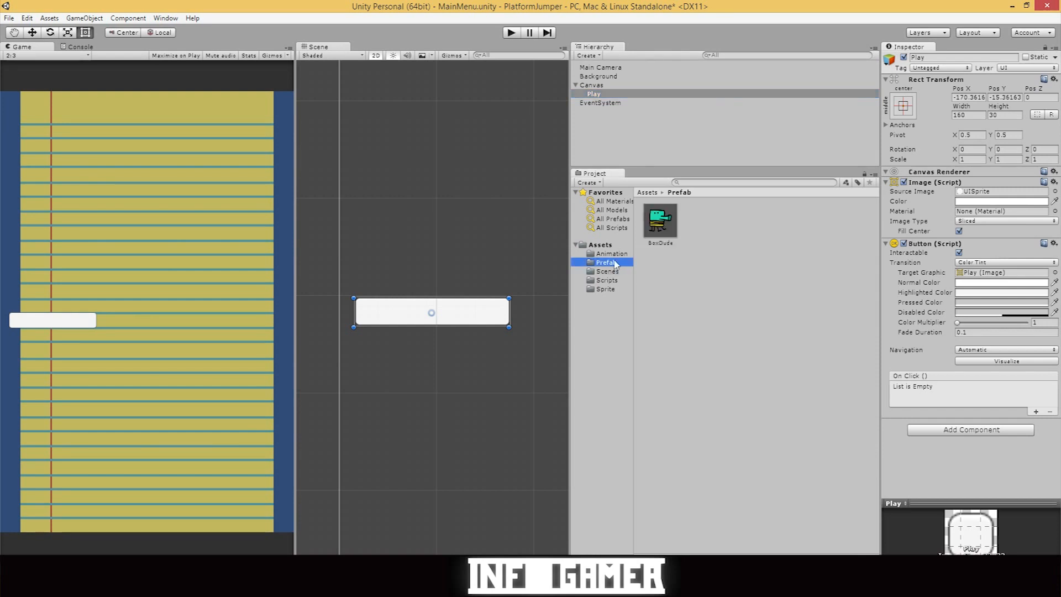
left_click(606, 280)
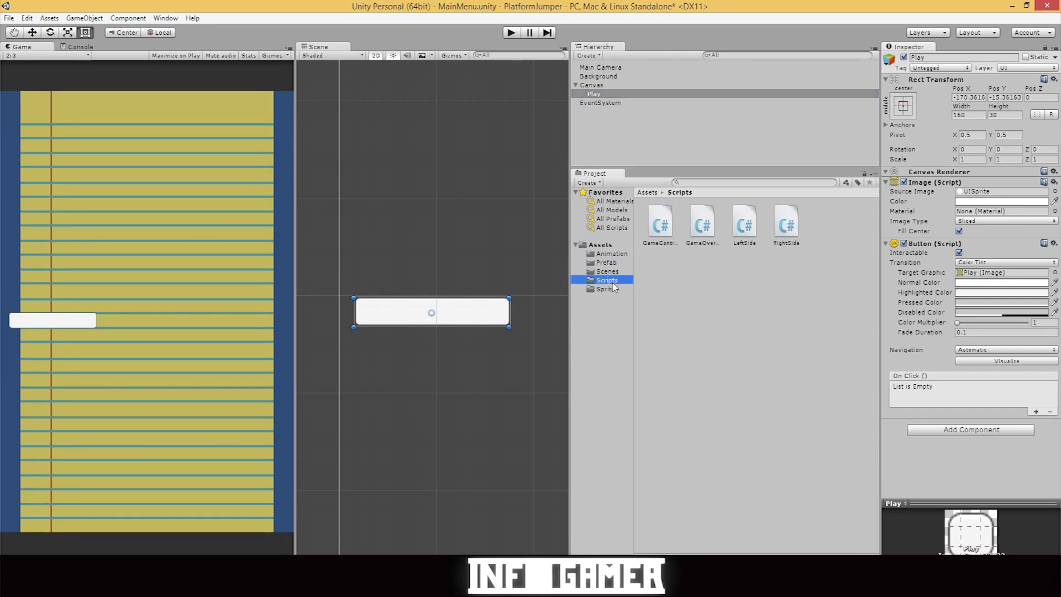
left_click(604, 289)
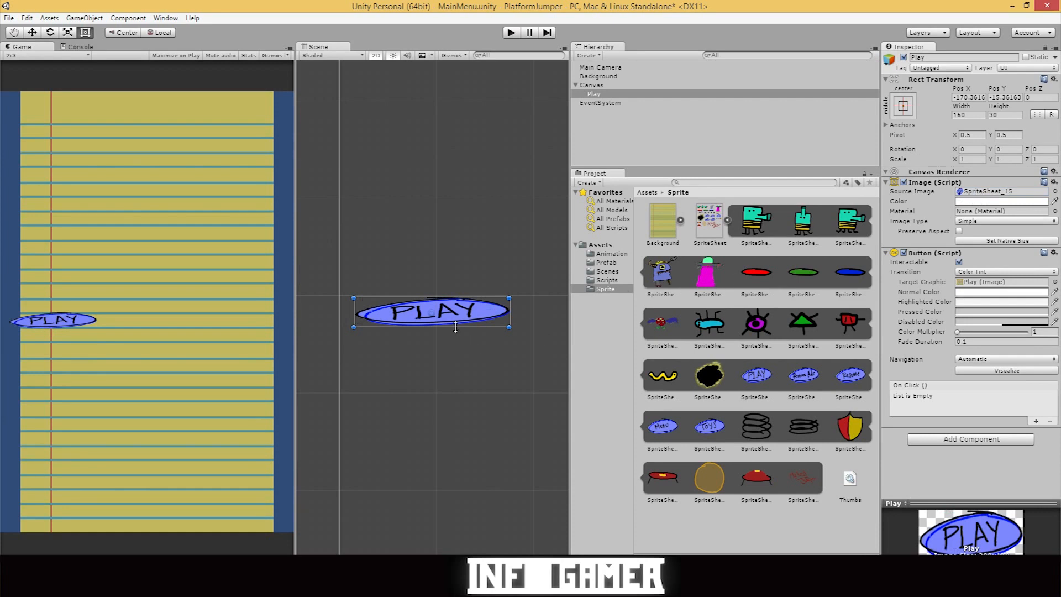
mouse_move(441, 295)
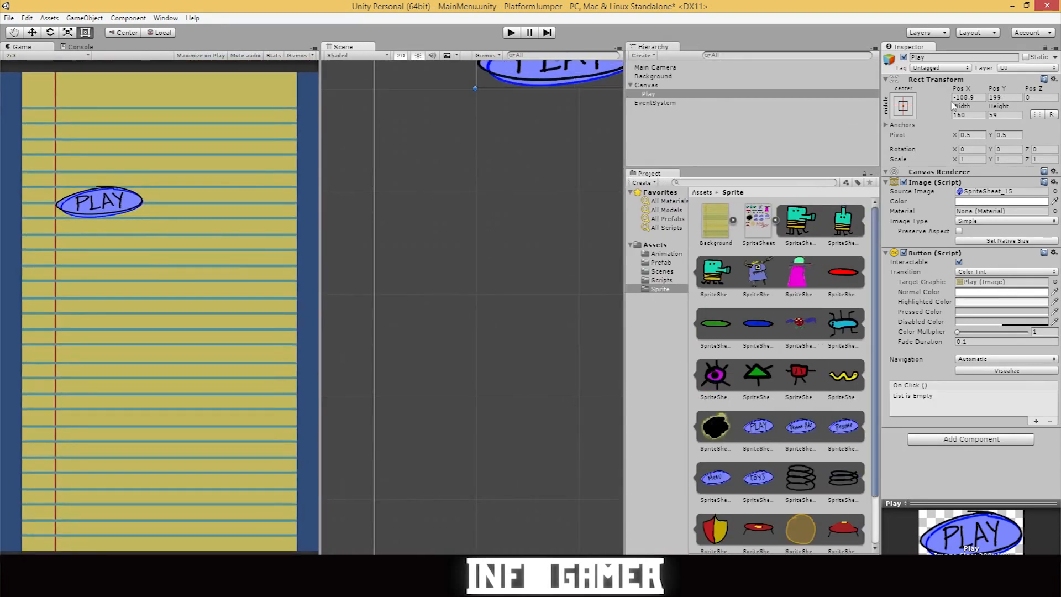
Set the Play button's Height to 59 and move it toward the upper left
triple_click(968, 97)
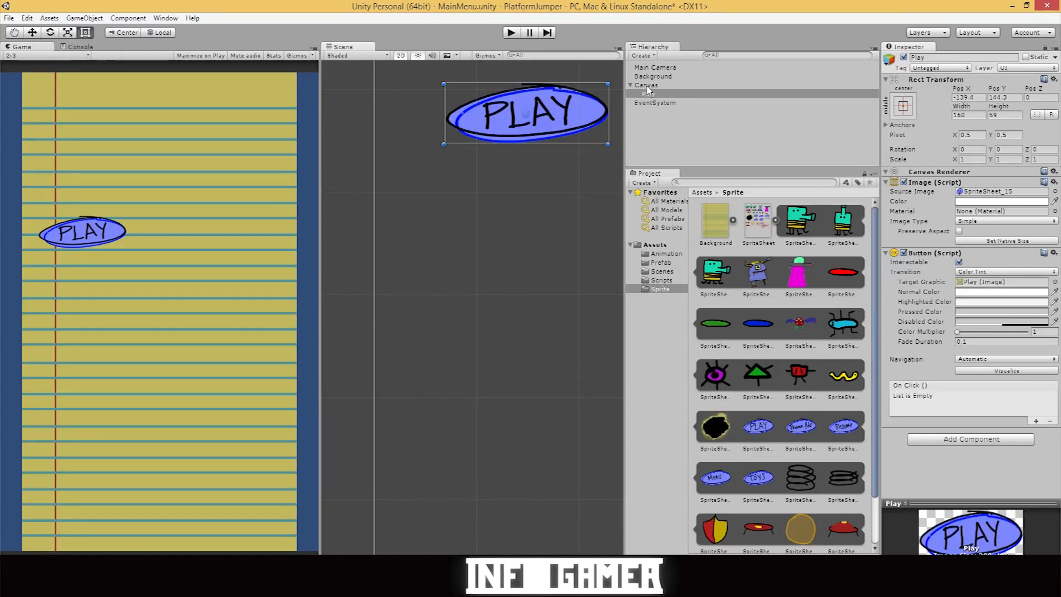
Duplicate the Play button with Ctrl+D and rename the copy Toys
right_click(649, 94)
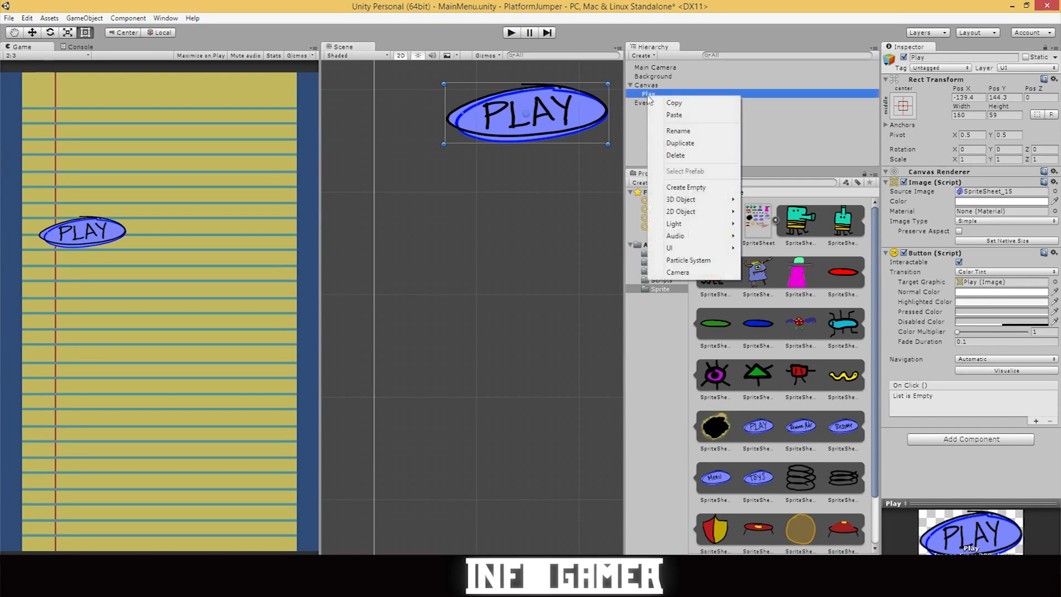
mouse_move(586, 123)
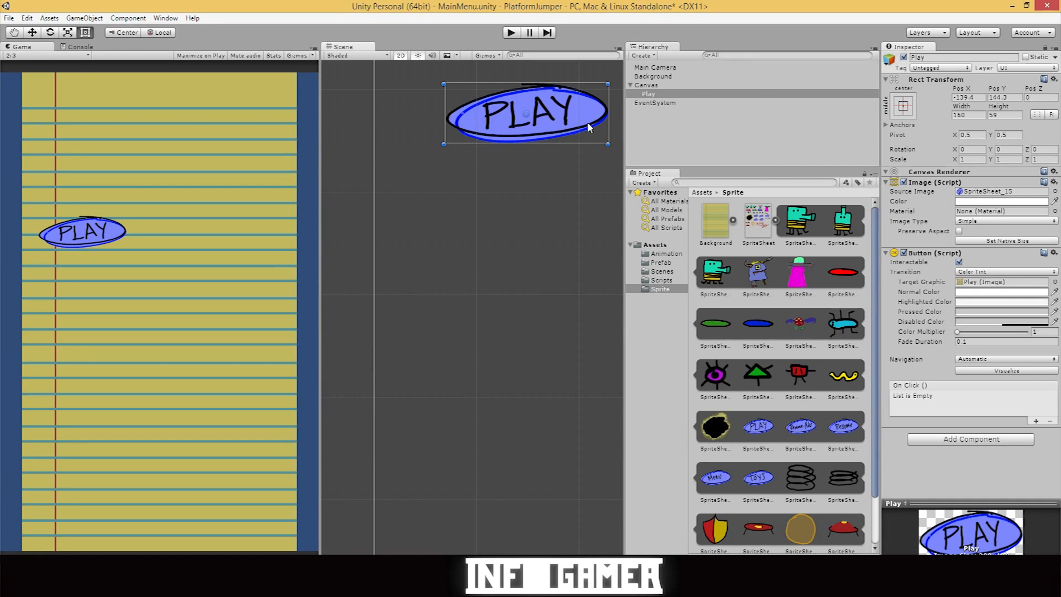
mouse_move(654, 94)
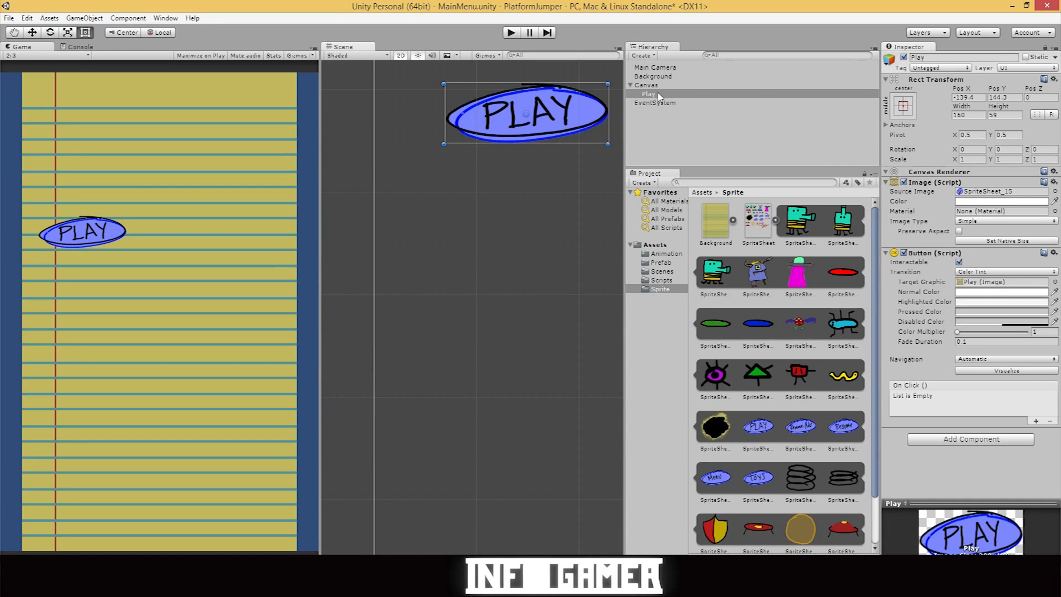
left_click(650, 93)
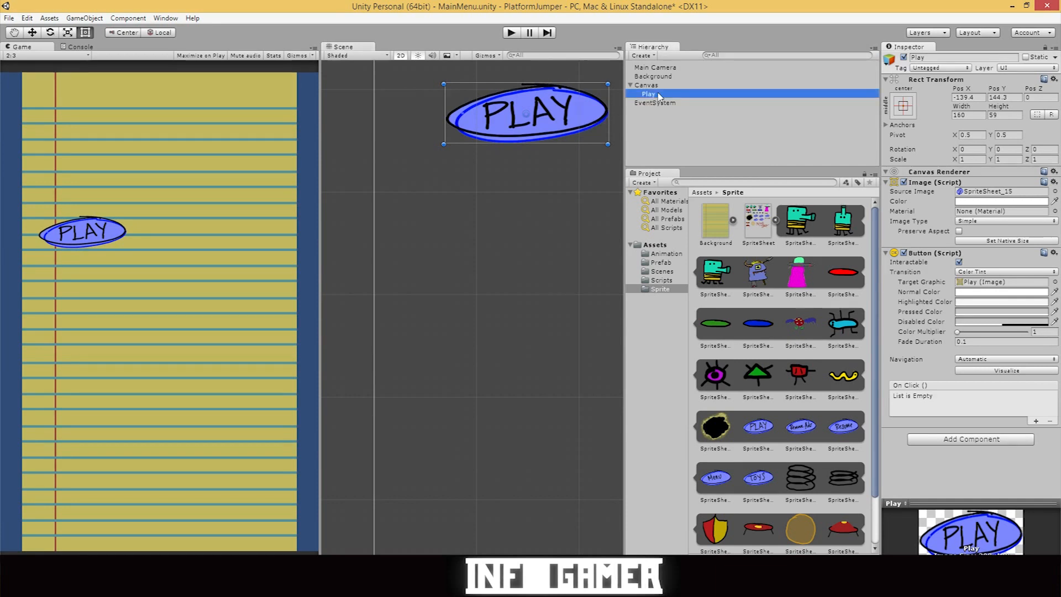
key("ctrl+d")
type("Toys")
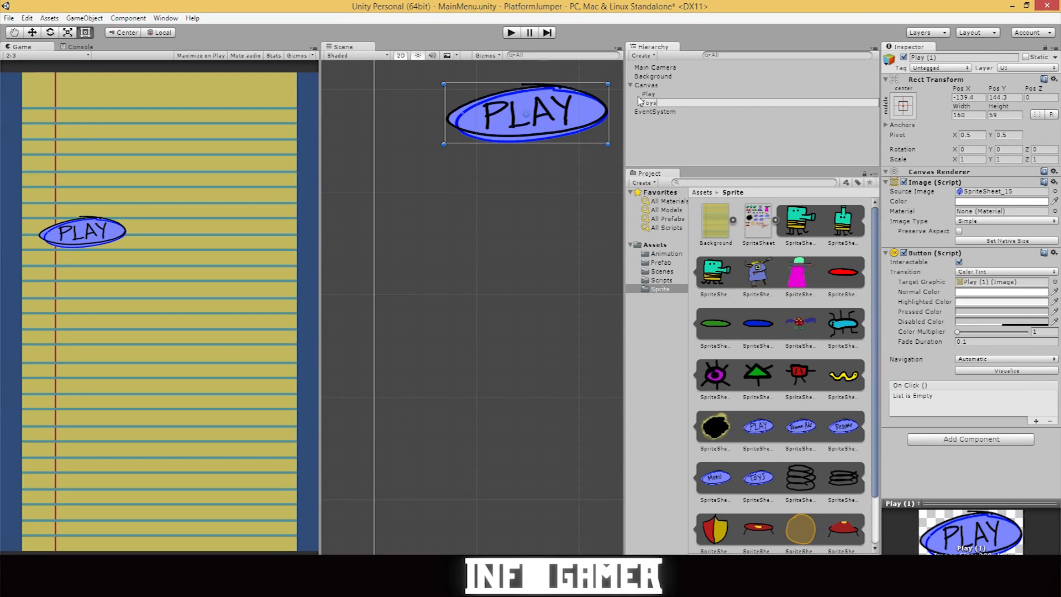
mouse_move(654, 137)
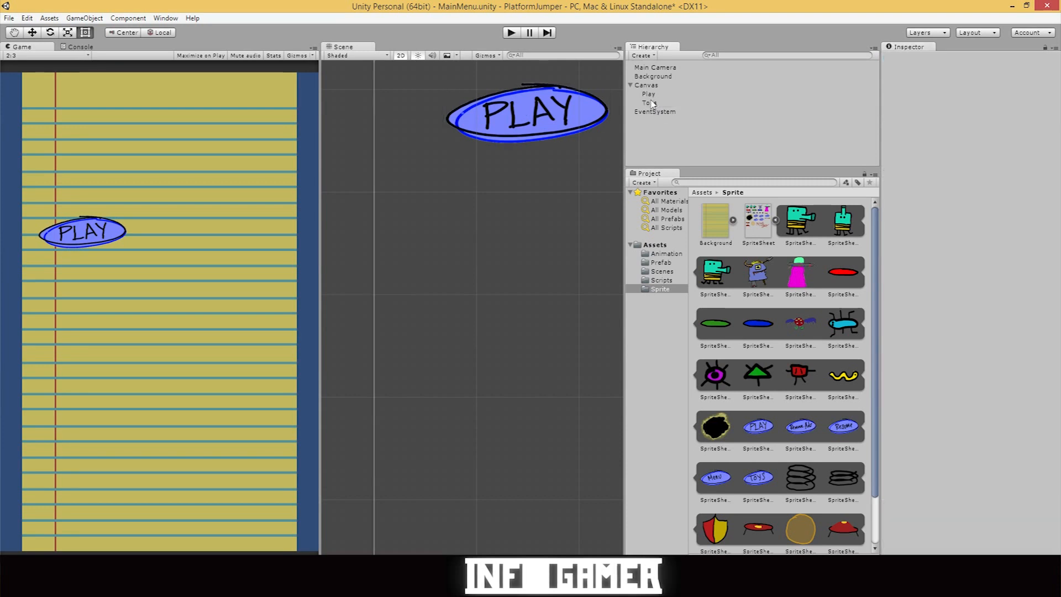
left_click(648, 94)
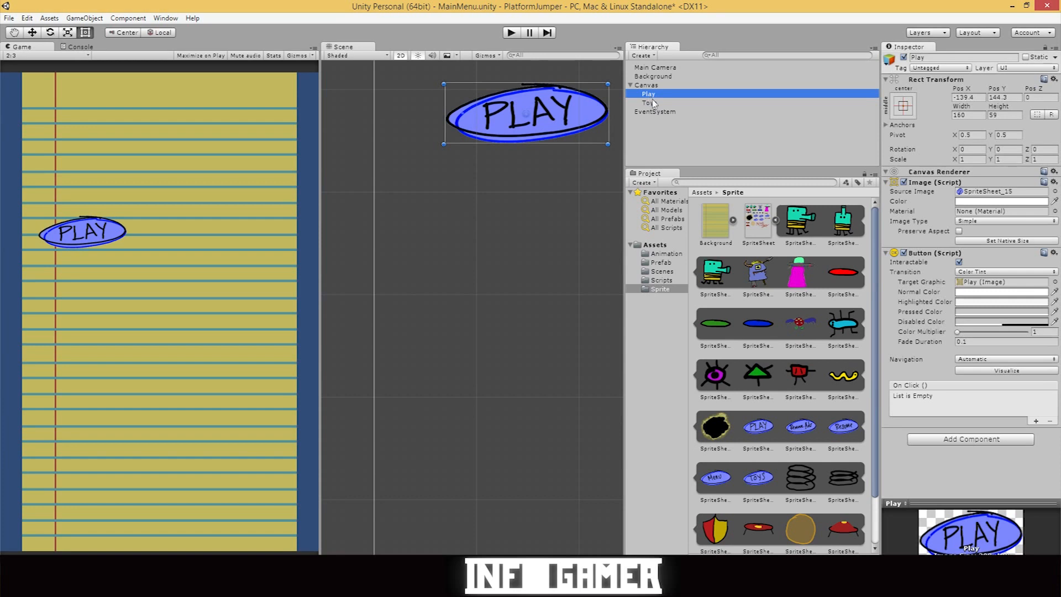
left_click(649, 102)
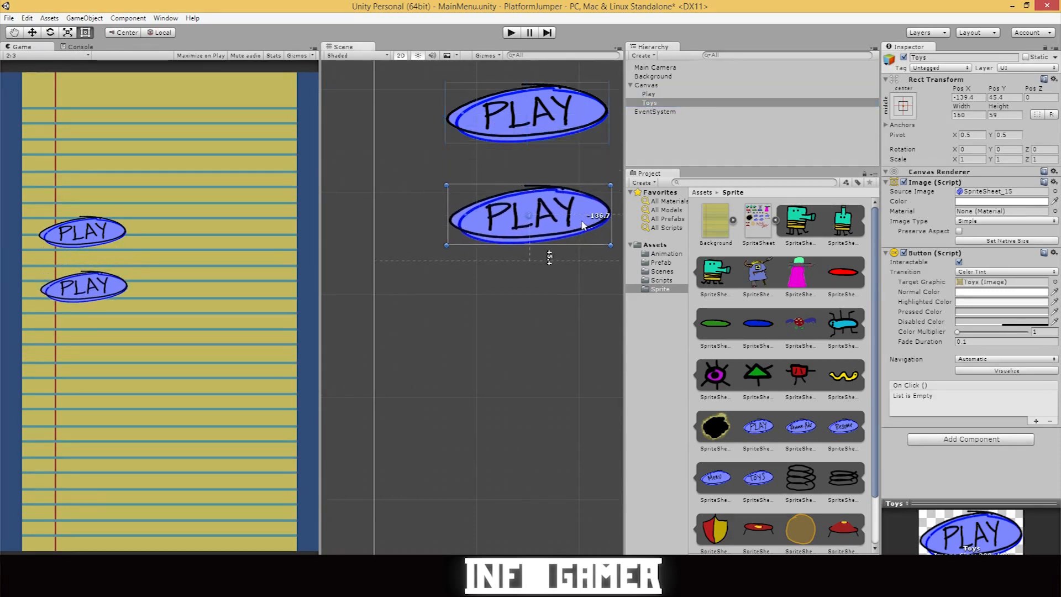
Move the Toys button below PLAY and give it the TOYS sprite
left_click_drag(527, 217, 551, 196)
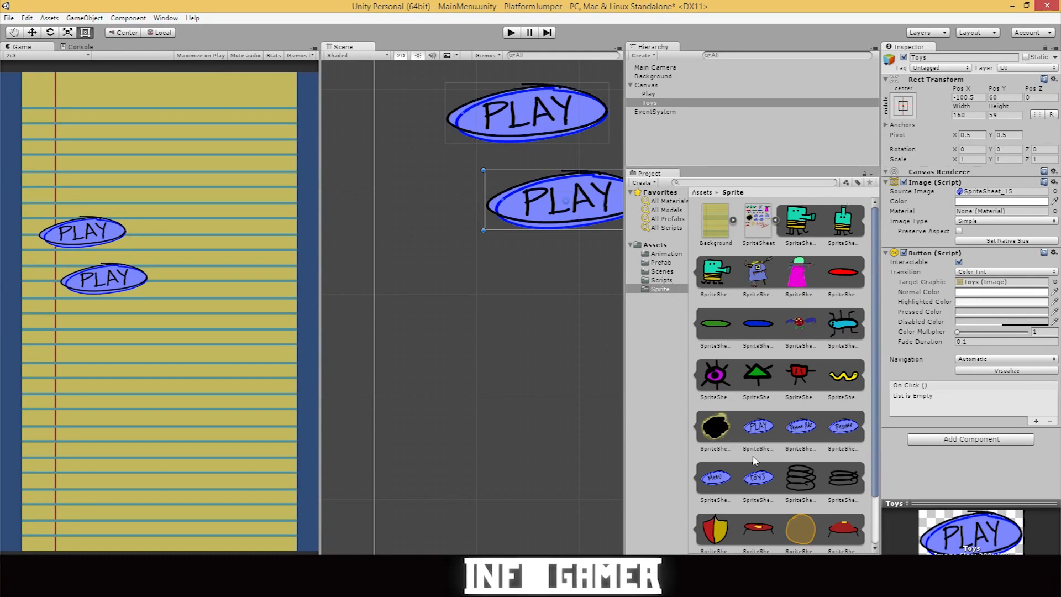
mouse_move(812, 426)
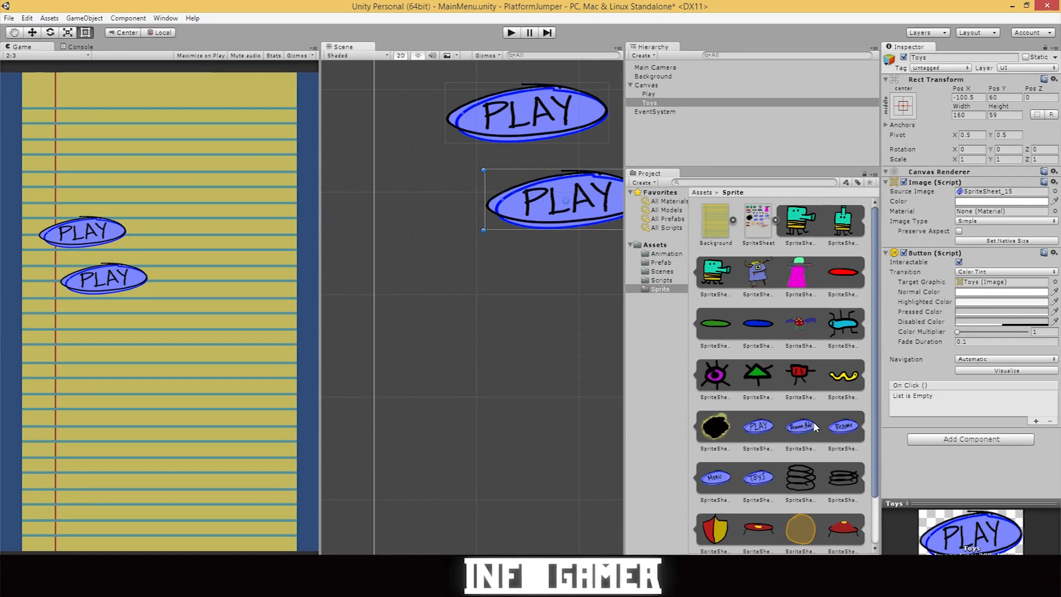
left_click(758, 479)
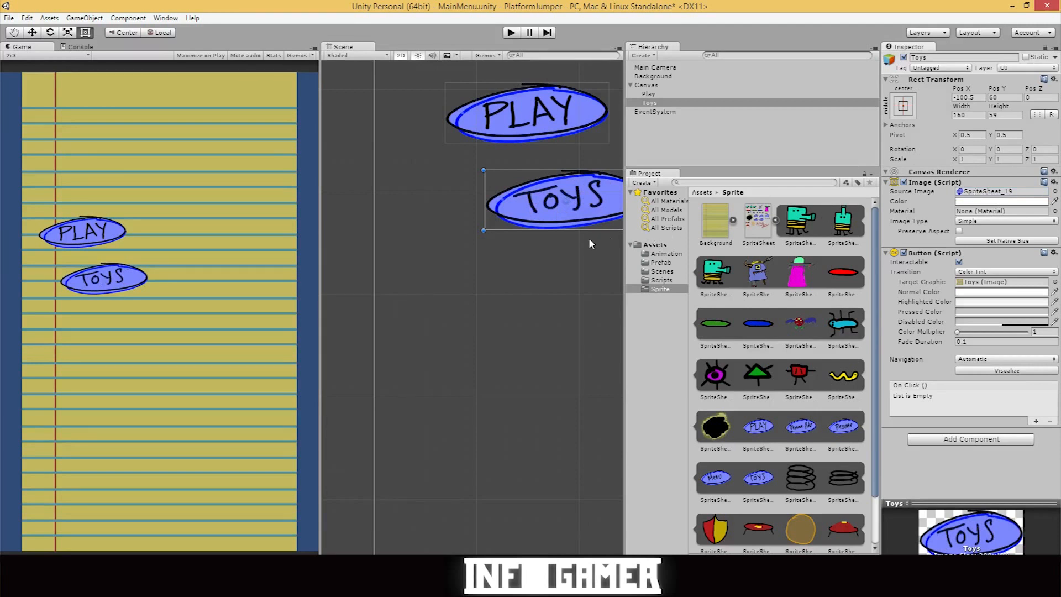
mouse_move(567, 229)
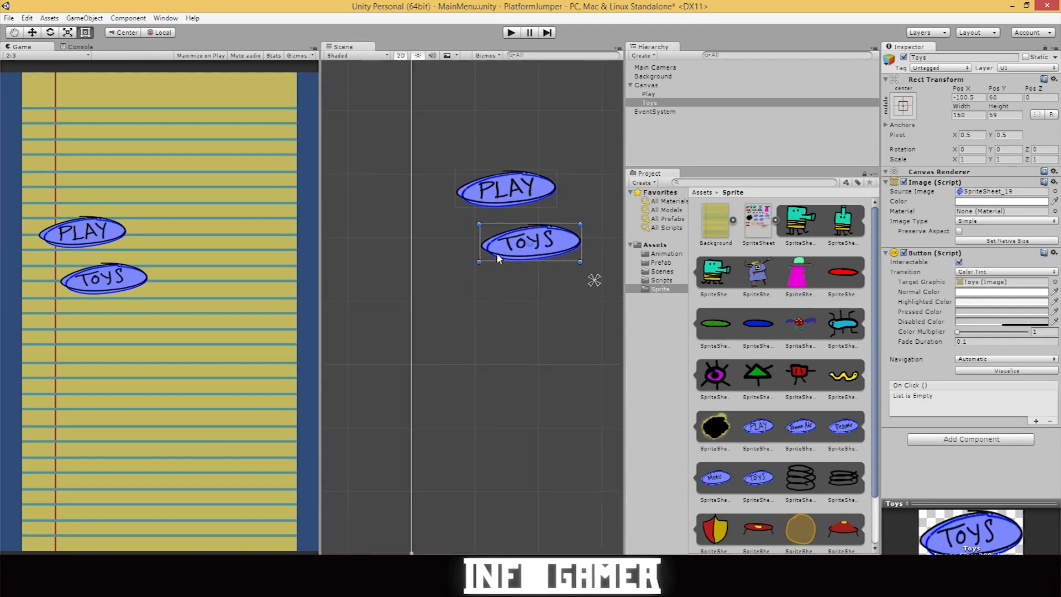
left_click(646, 85)
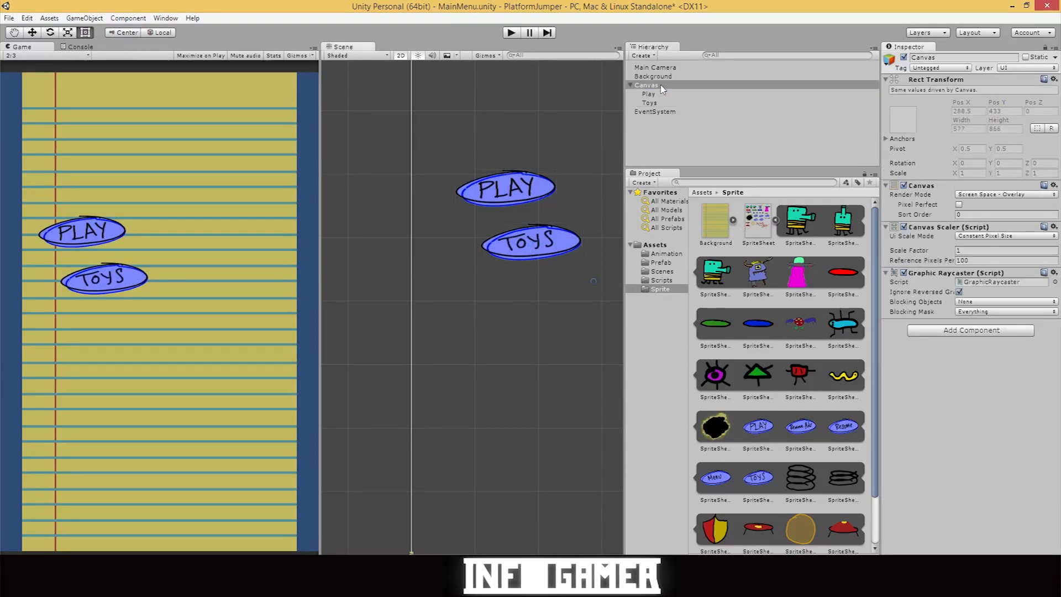
Add a UI Image under Canvas showing the 'My First Jumper' title sprite
right_click(646, 85)
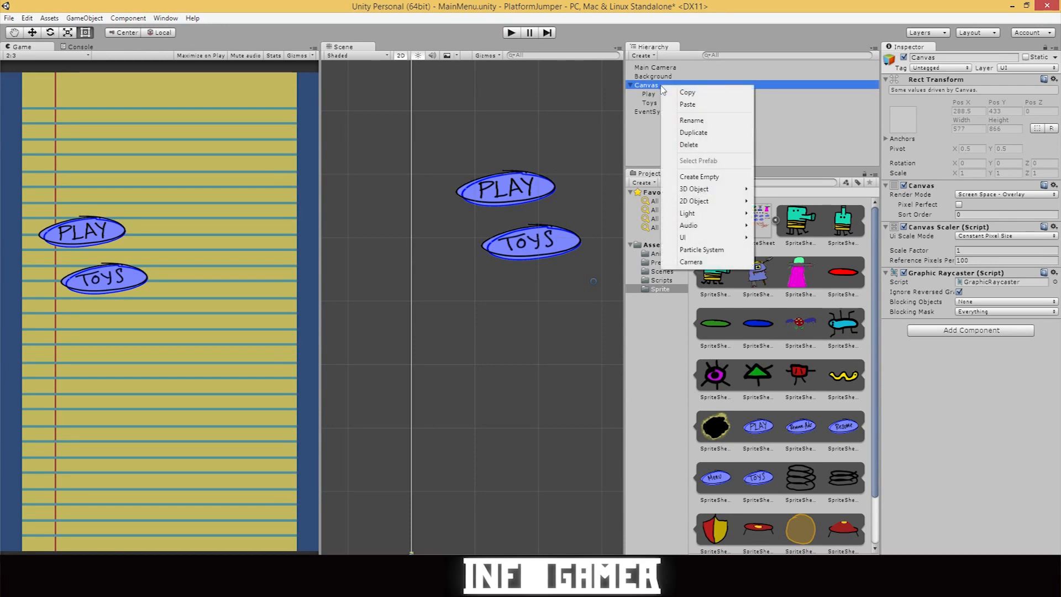
mouse_move(688, 225)
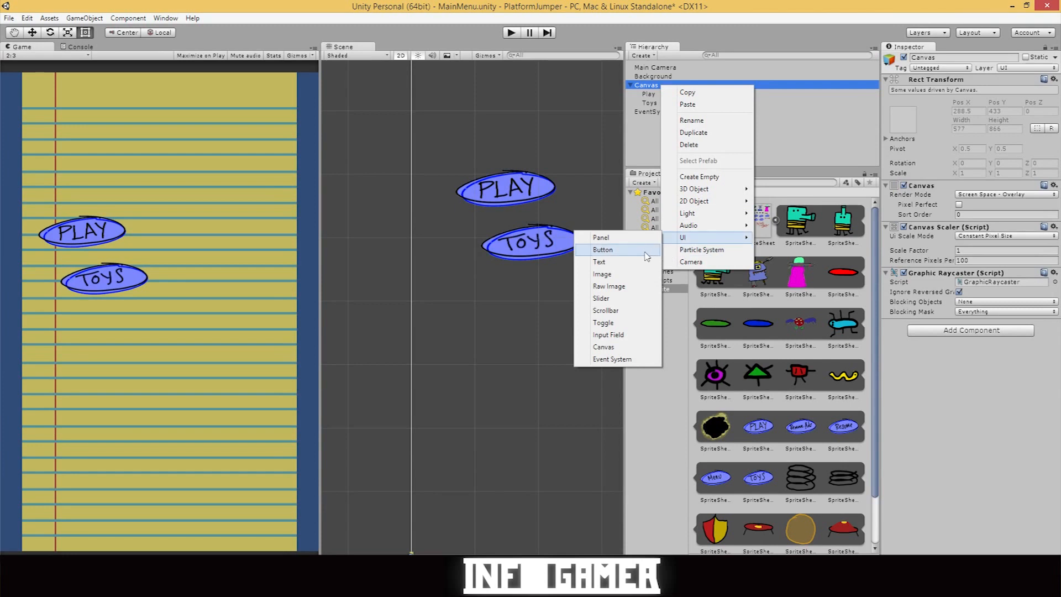
mouse_move(634, 274)
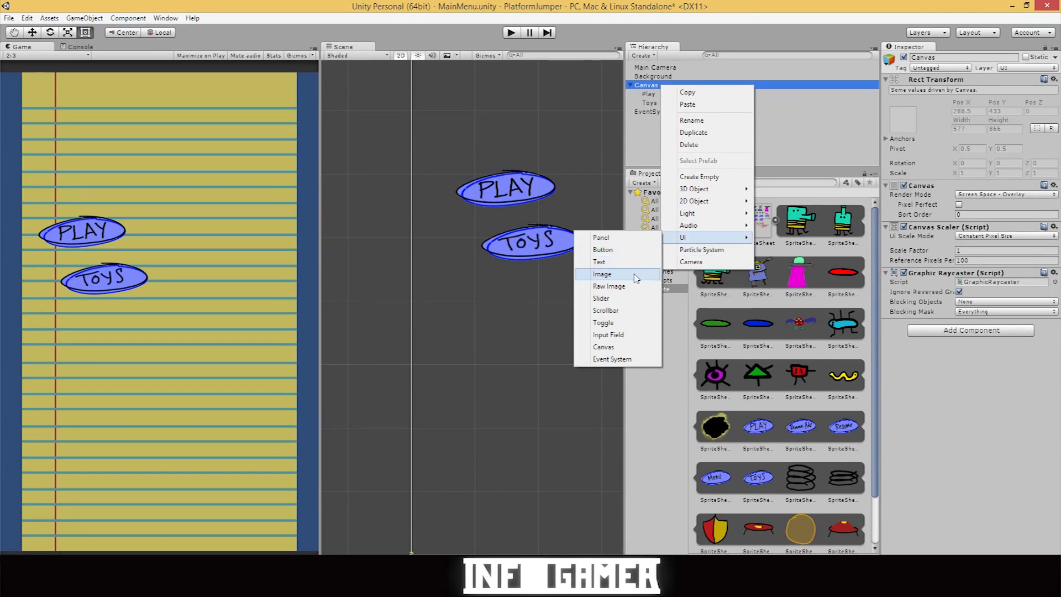
left_click(600, 274)
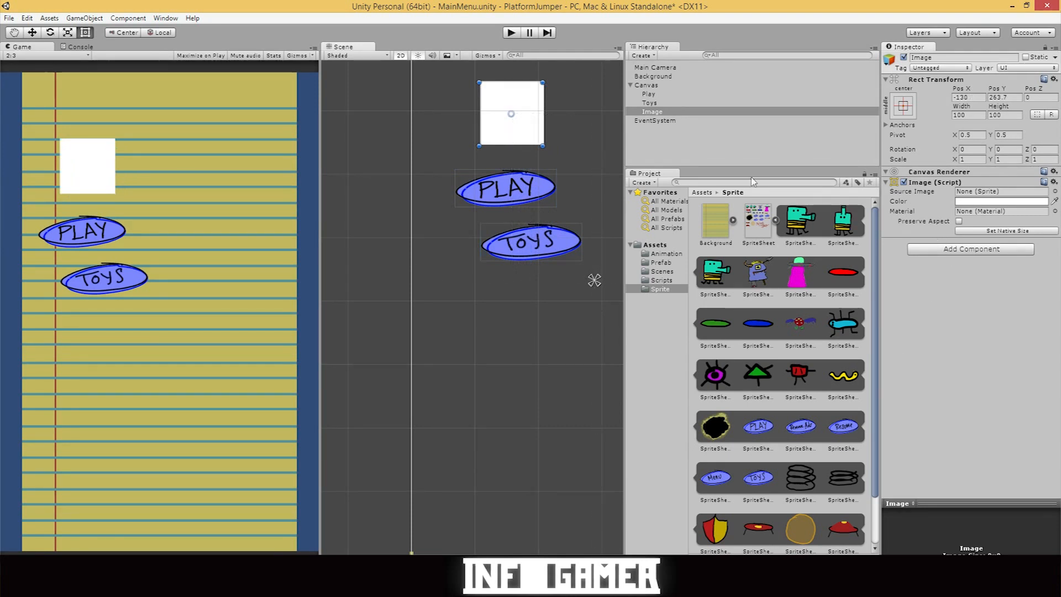
scroll("down", 3)
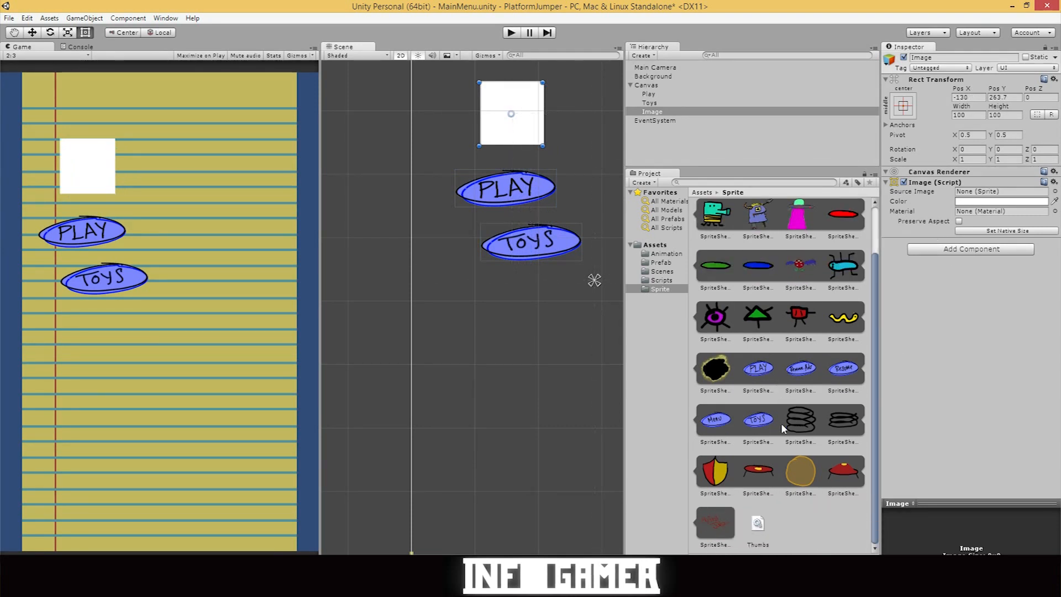
scroll("up", 3)
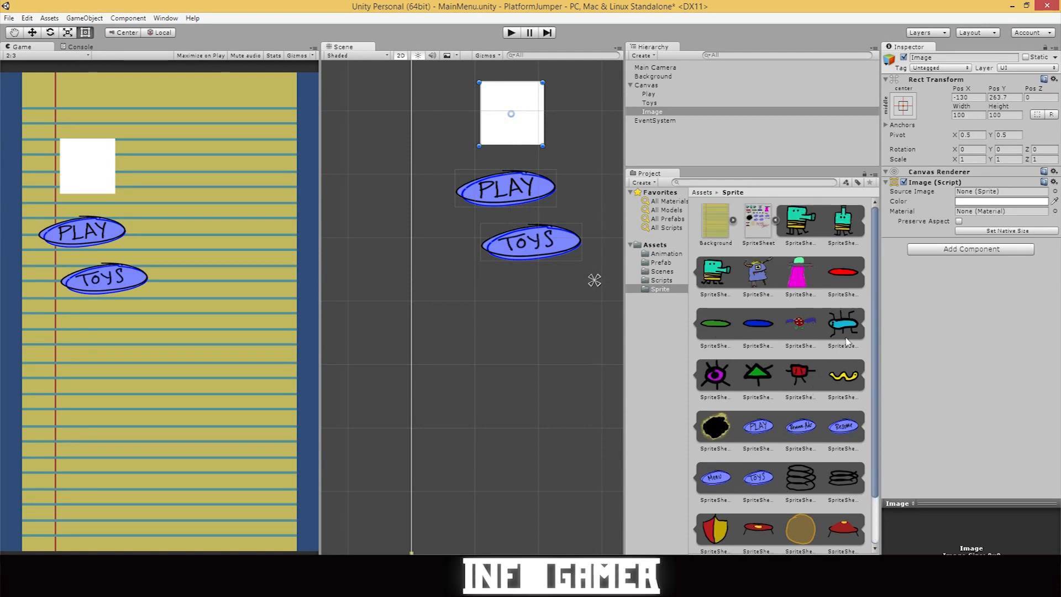
scroll("down", 3)
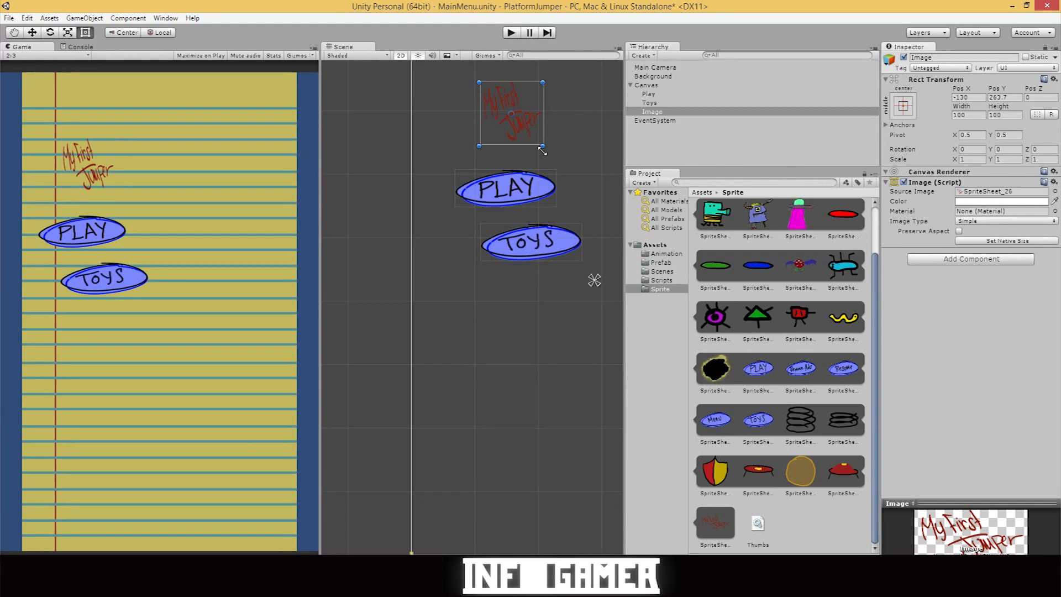
mouse_move(548, 151)
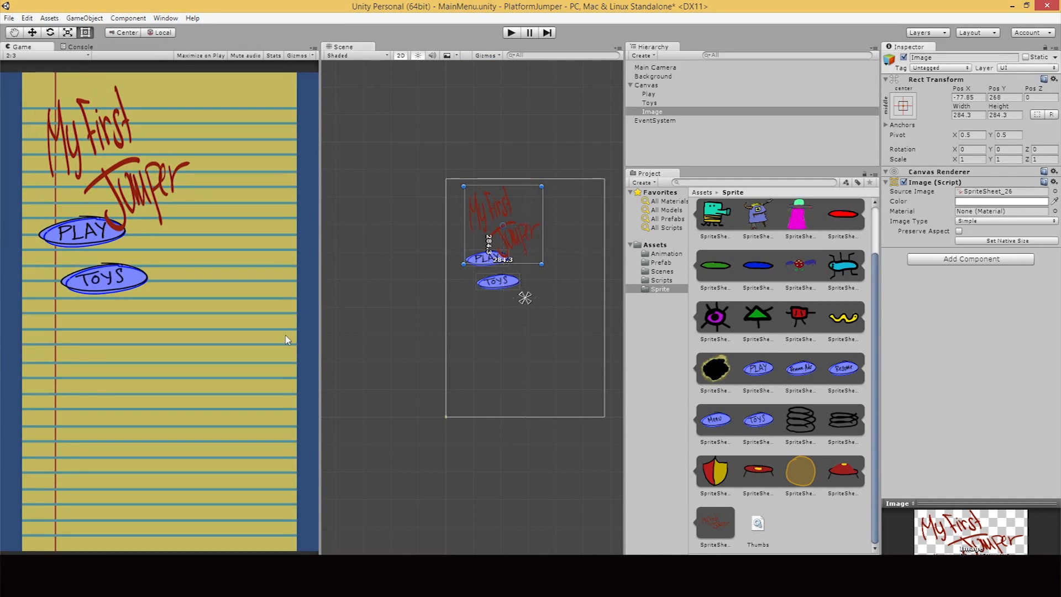
mouse_move(935, 121)
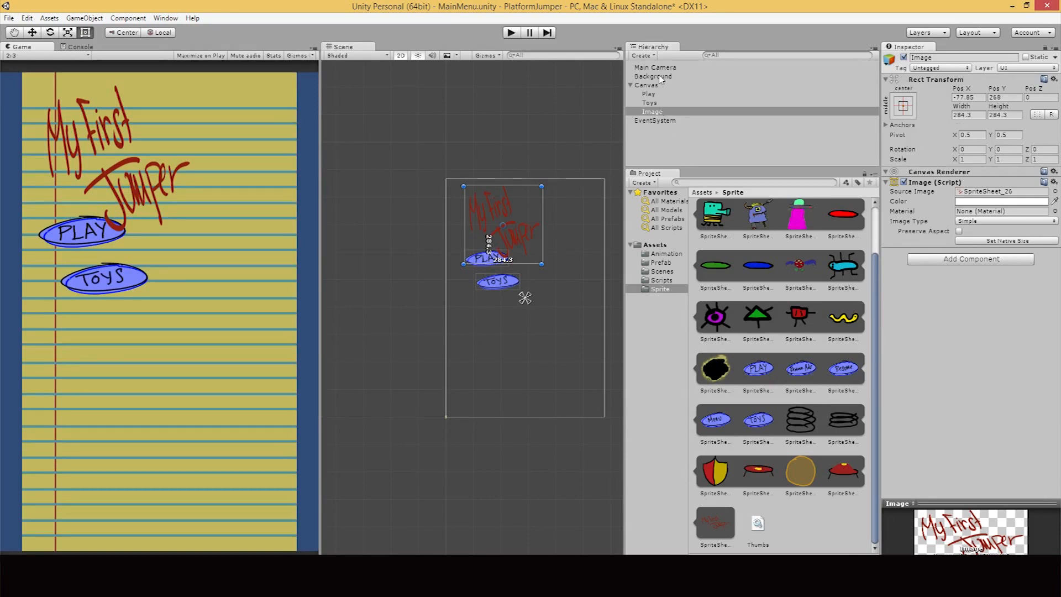
left_click(654, 77)
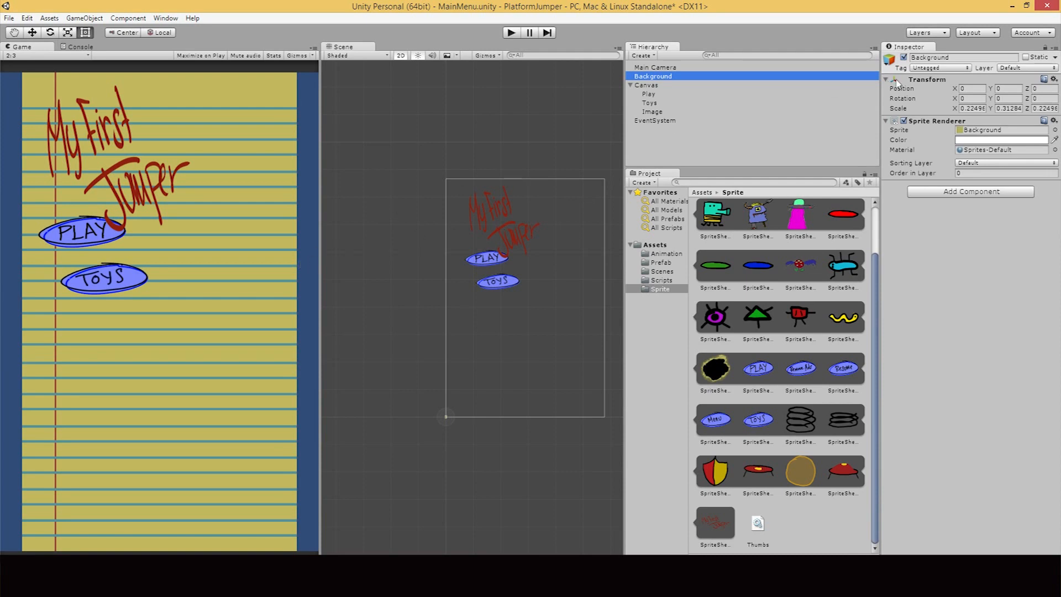
mouse_move(954, 101)
type("0.8")
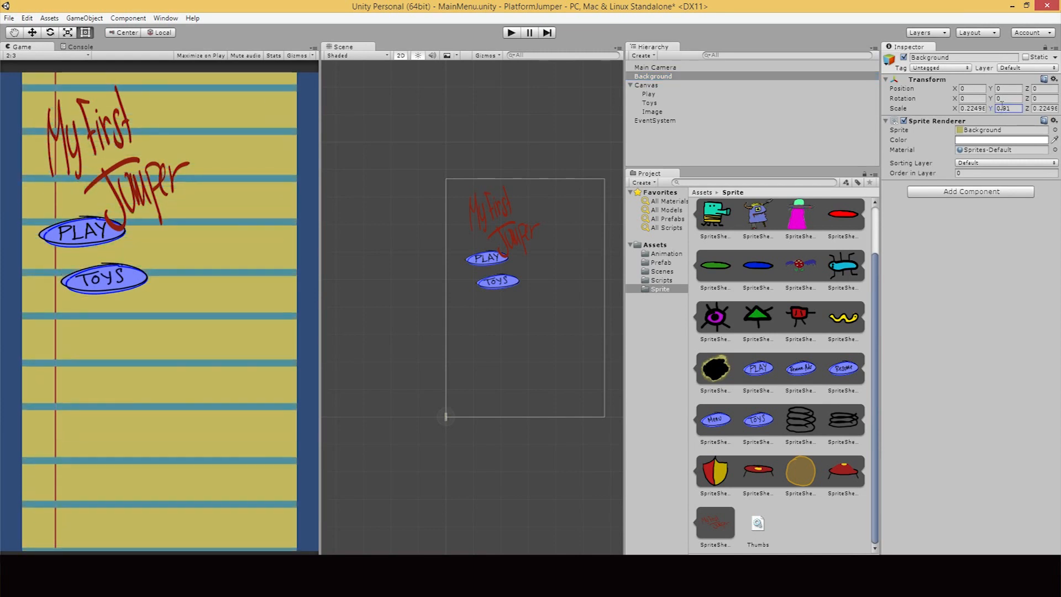
type("1.4")
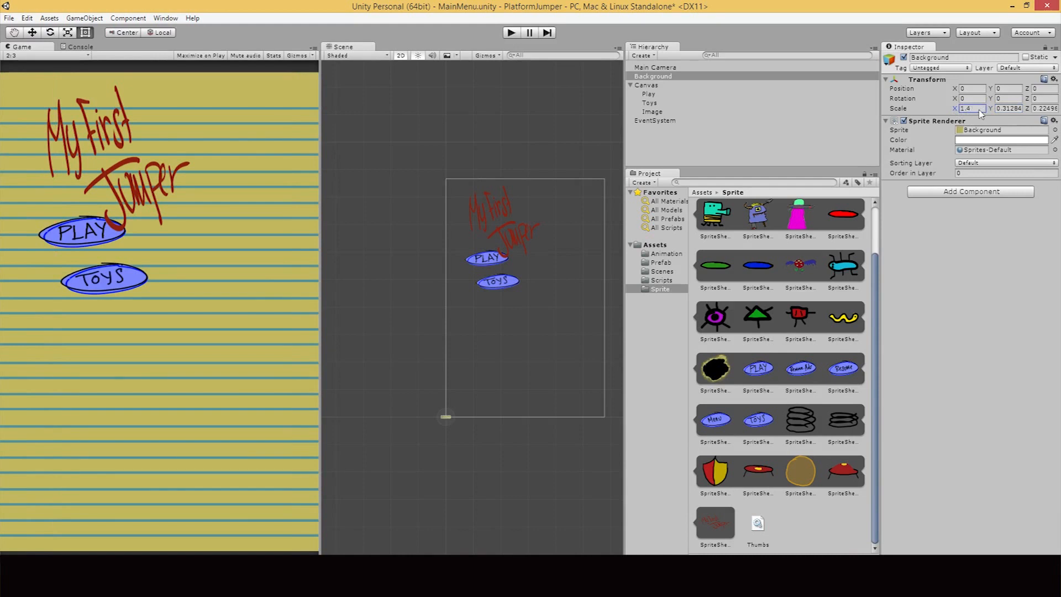
triple_click(969, 108)
type("0.22496")
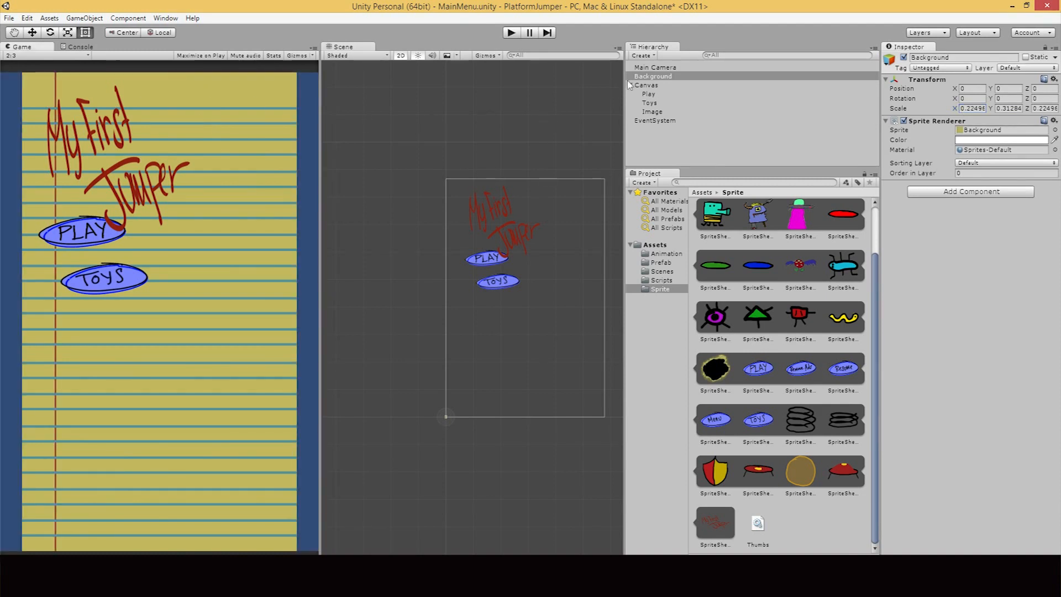
left_click(69, 32)
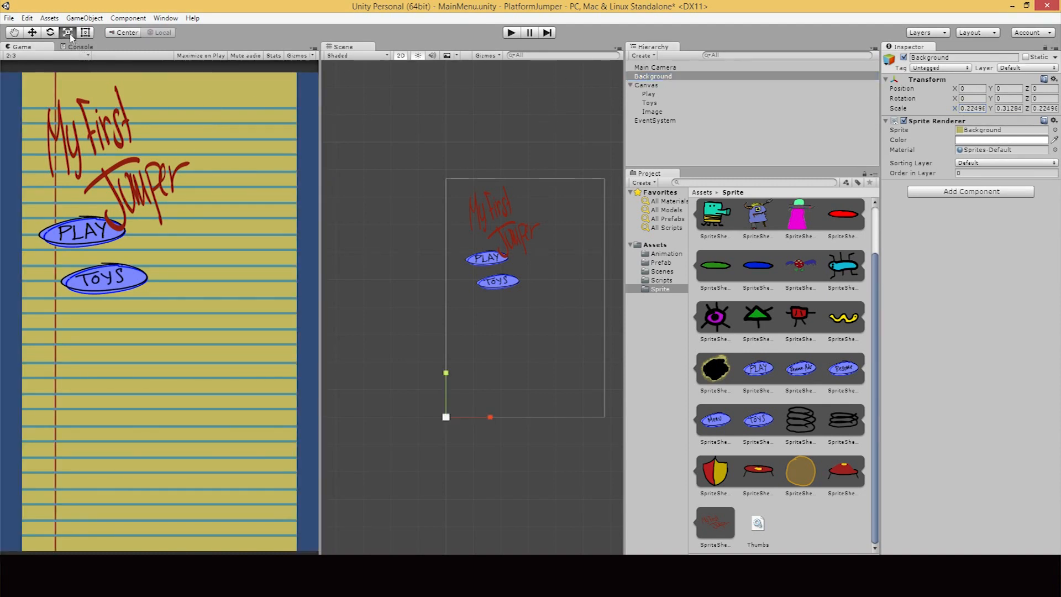
left_click(32, 32)
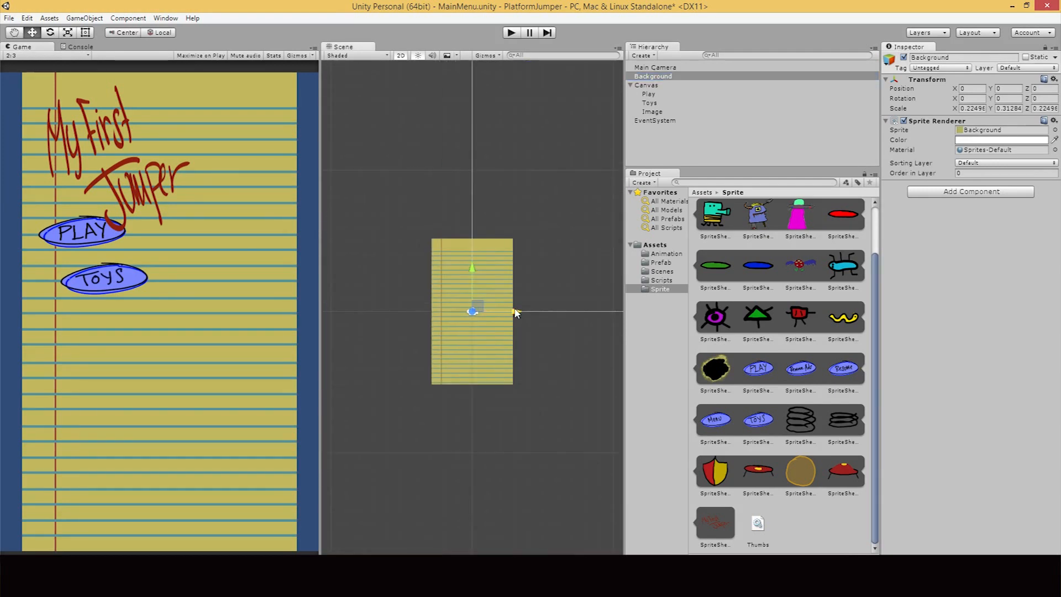
Rename the image to Title, enlarge it, and shift PLAY further left
left_click(648, 102)
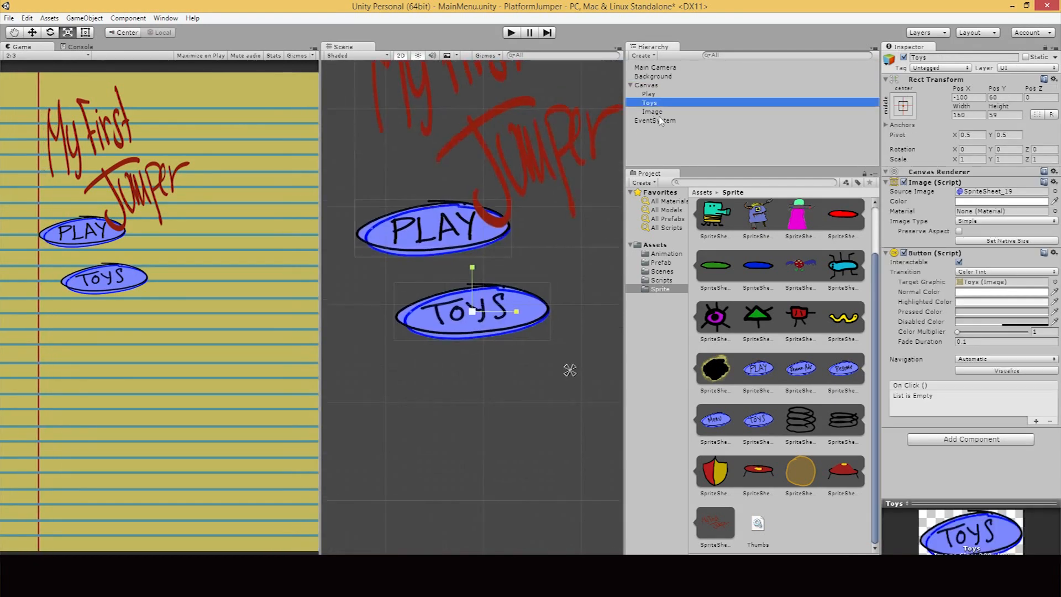
left_click(652, 112)
type("Title")
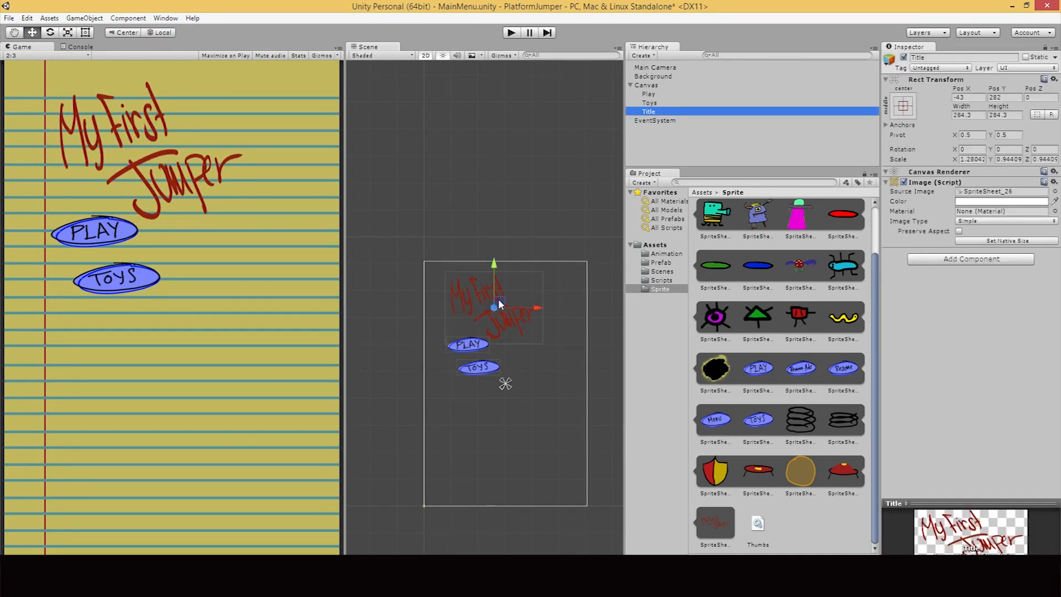
left_click(648, 93)
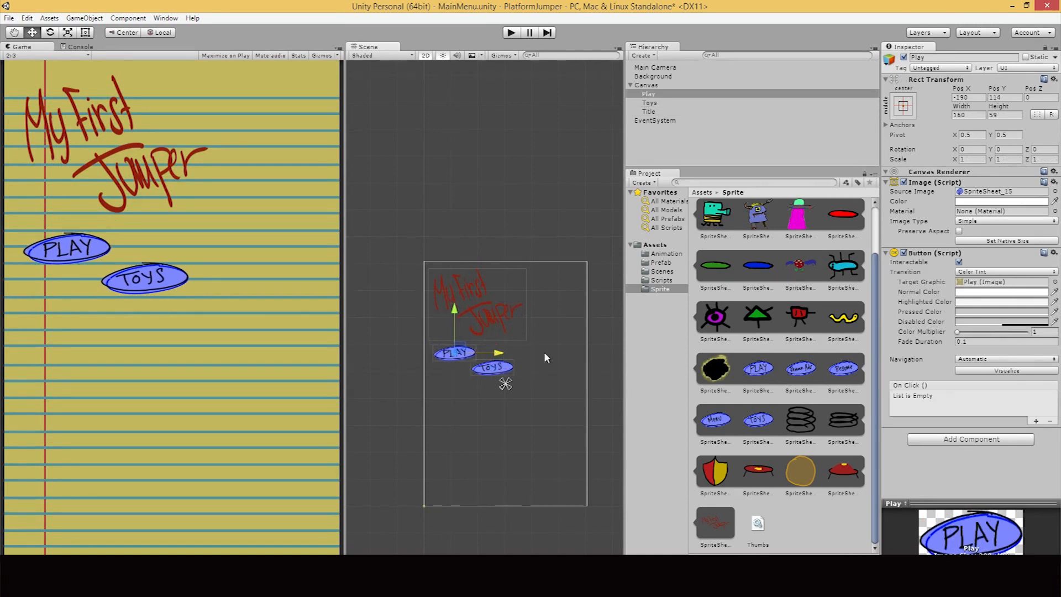
mouse_move(172, 159)
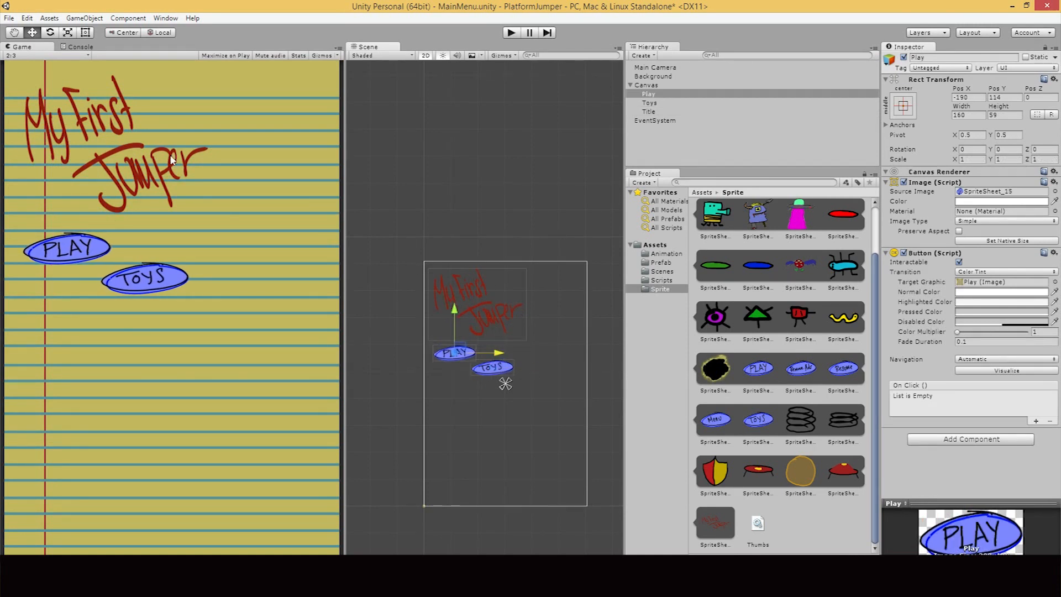
mouse_move(162, 138)
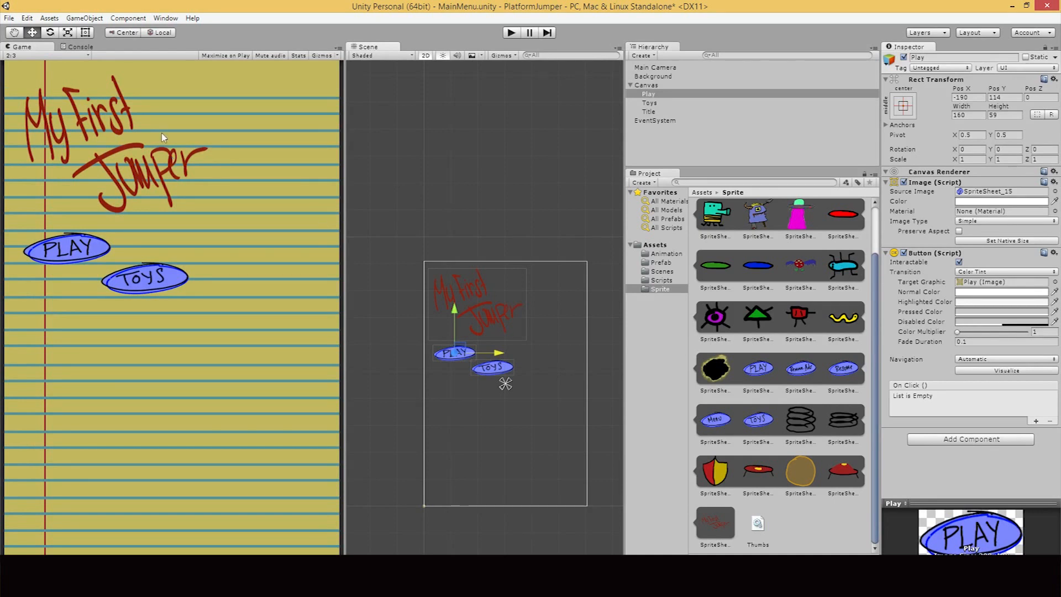
Add a BlackHole image with the black hole sprite beside the buttons, plus LittleMonster images
right_click(647, 84)
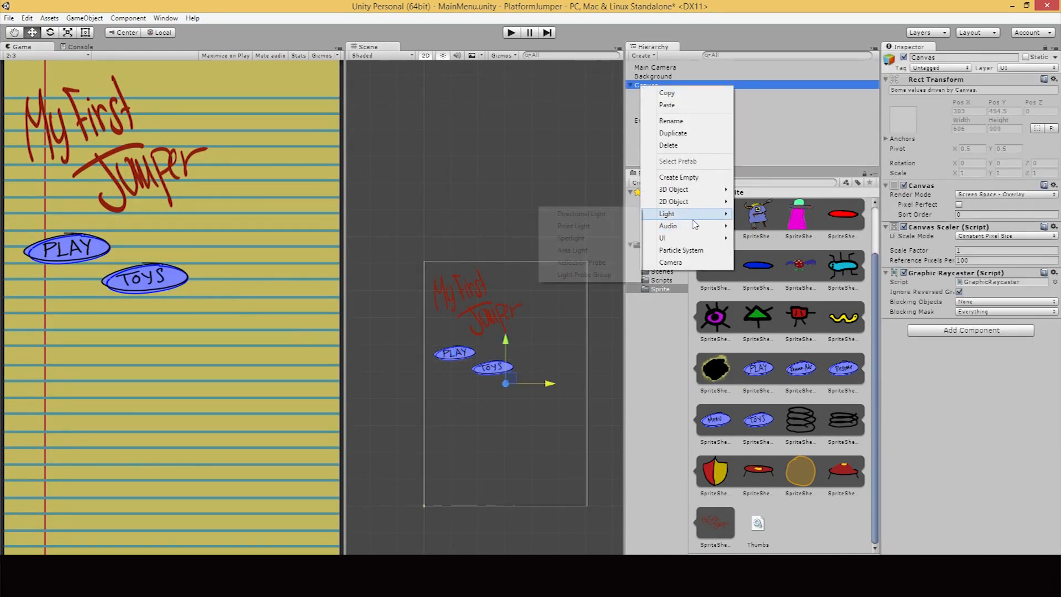
mouse_move(668, 225)
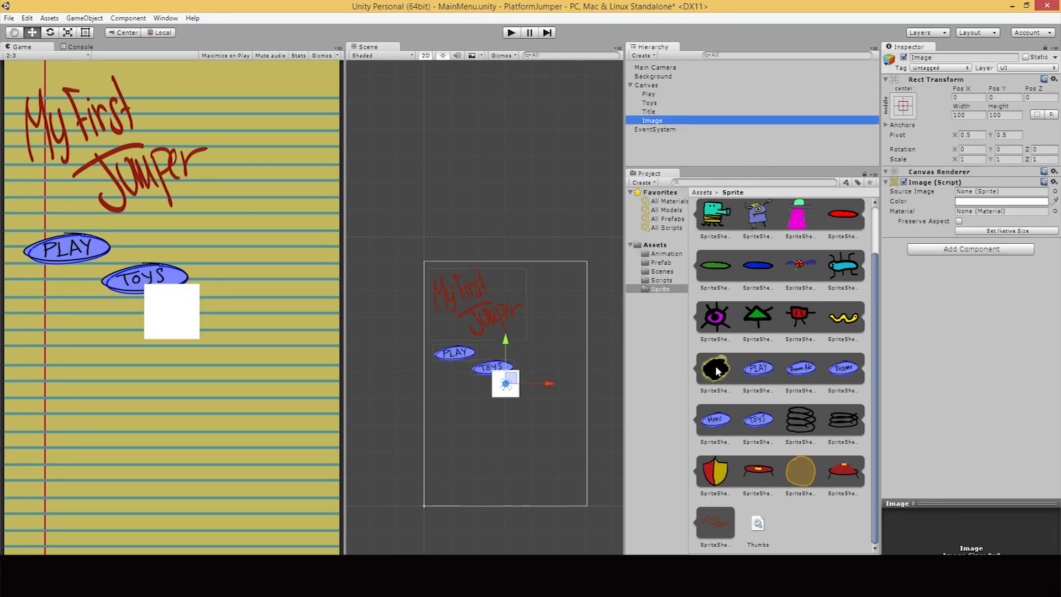
left_click(1000, 191)
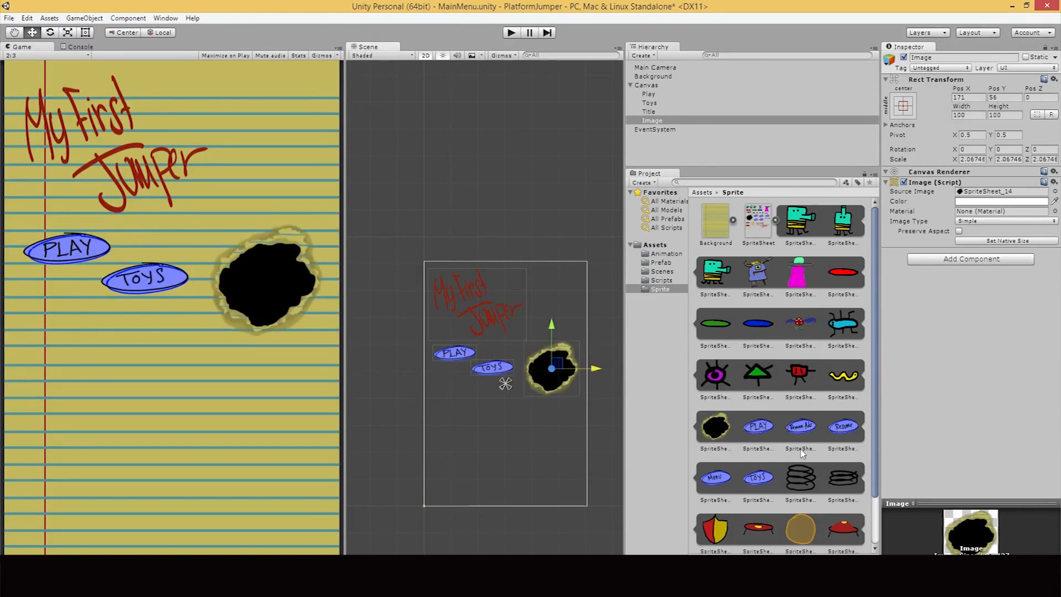
left_click(842, 323)
type("B")
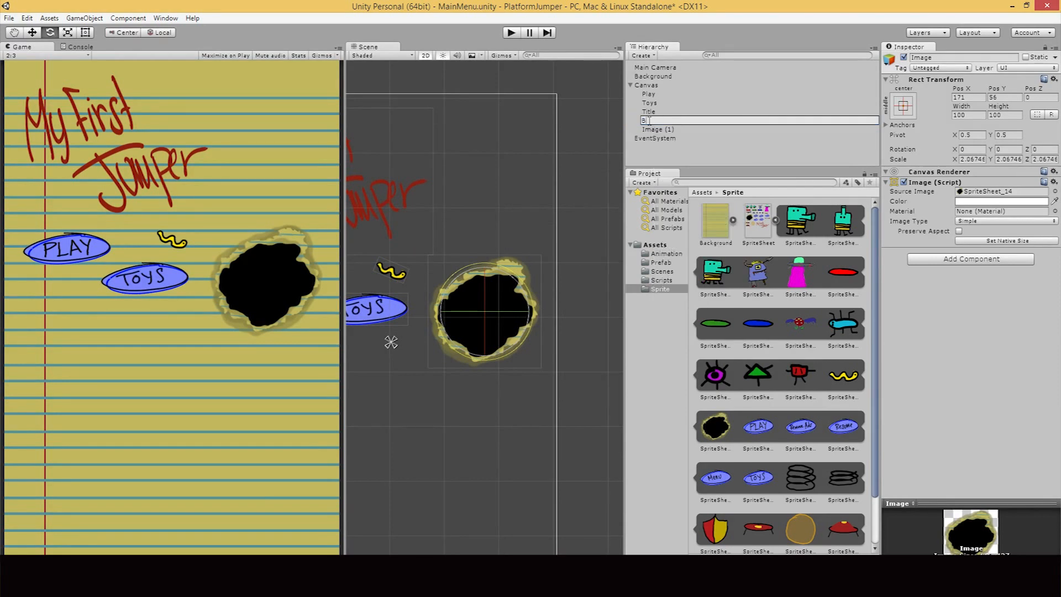
left_click(657, 130)
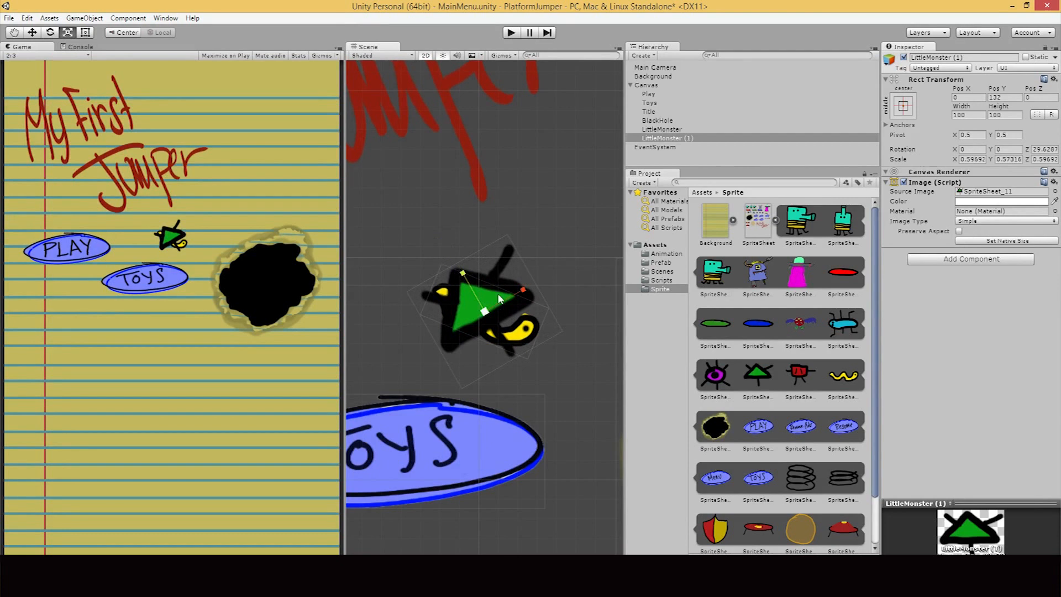
Add the Doodle character, more little monsters, and a green platform near the bottom
left_click(842, 323)
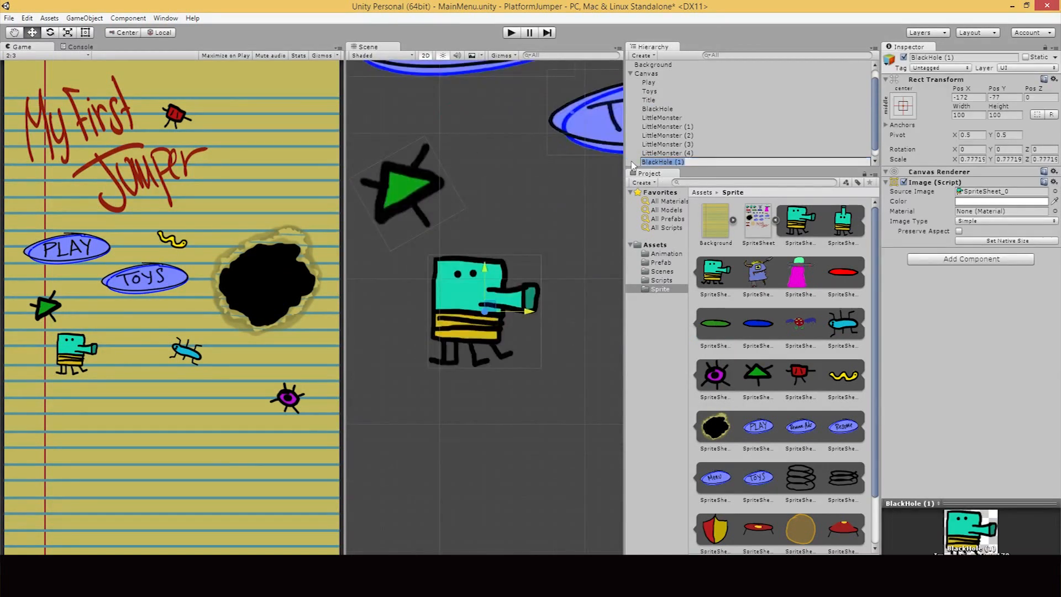
left_click(649, 82)
type("platform")
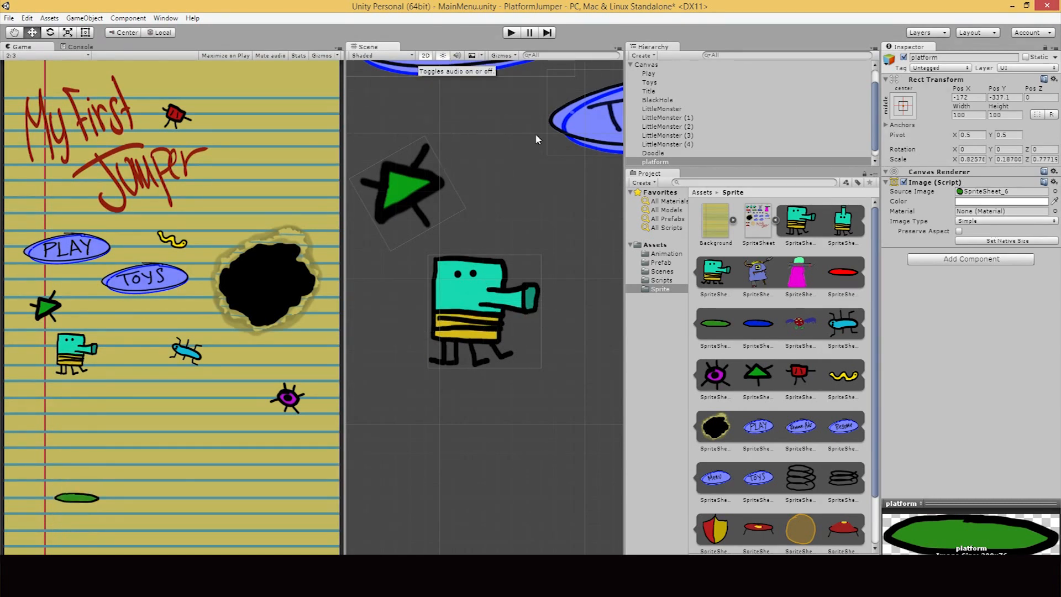
Add a scaled-up Spaceship image at top right and enlarge the PLAY and TOYS buttons to 1.25
left_click(652, 153)
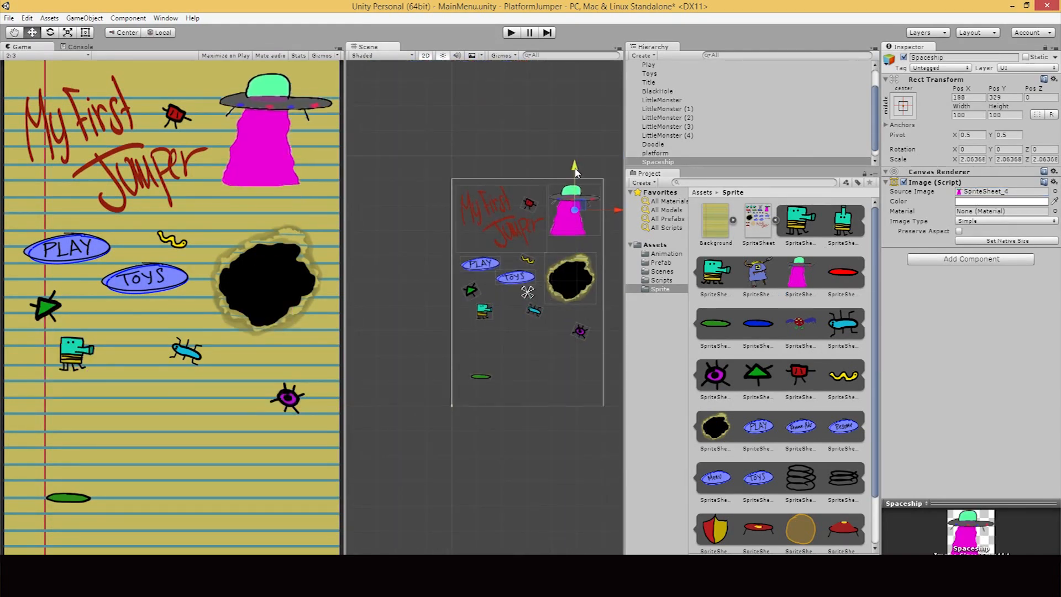
left_click(648, 93)
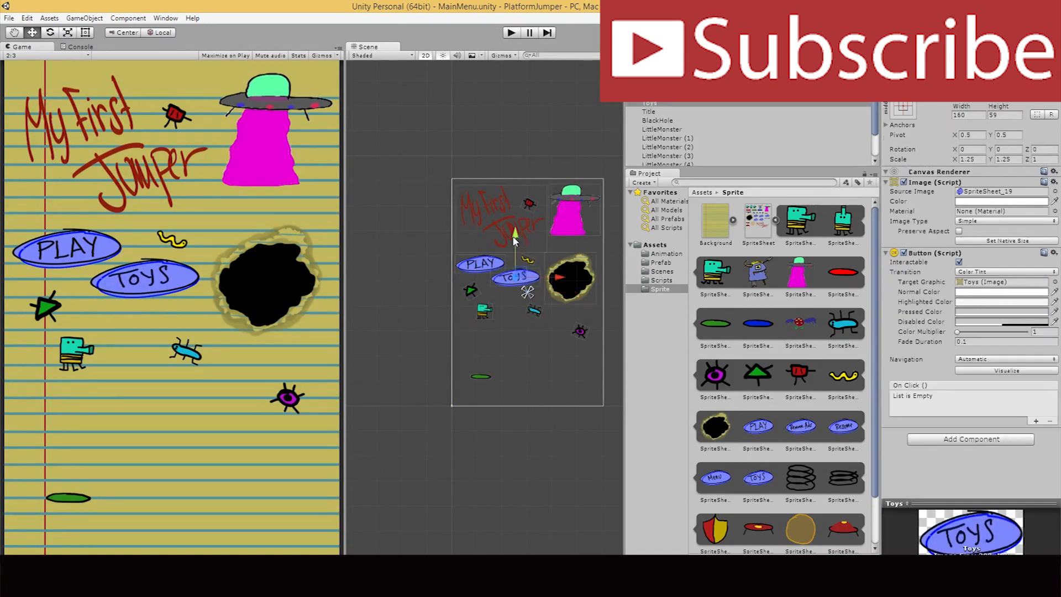
Reposition the purple eye monster and blue bug monster in the Scene view
left_click(657, 121)
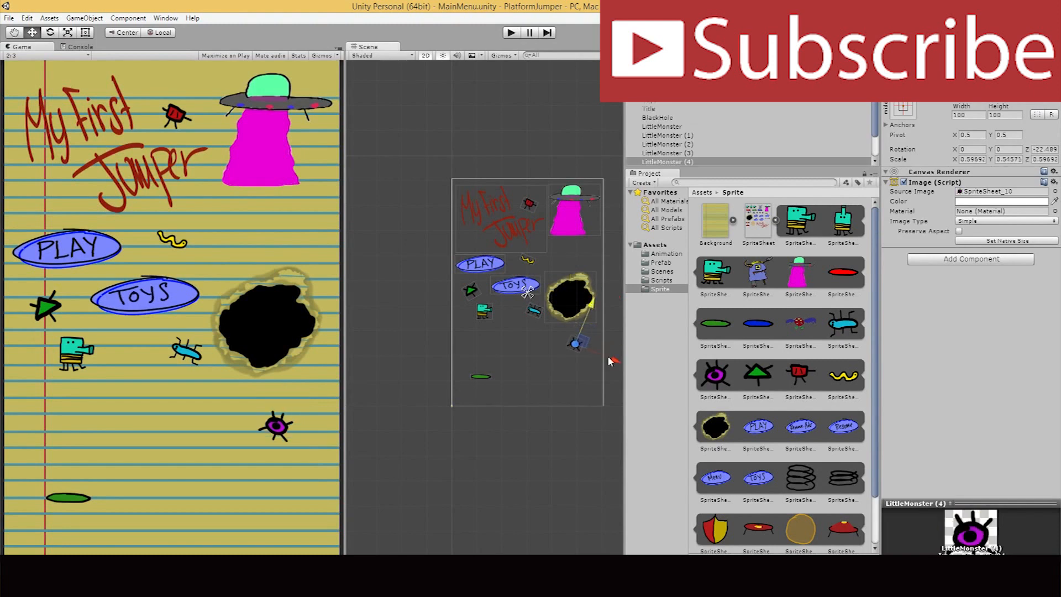
left_click(662, 144)
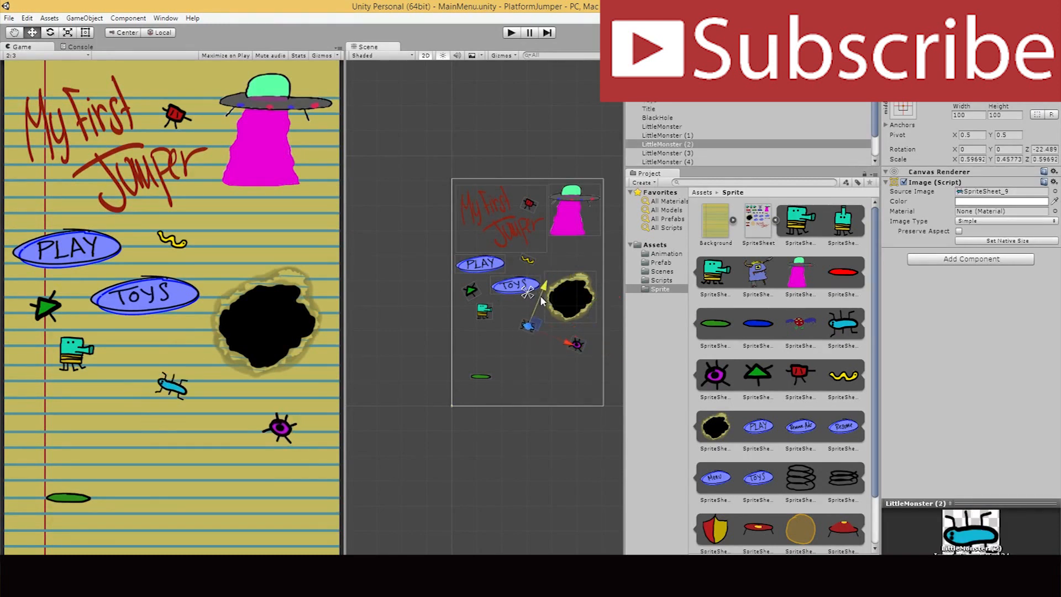